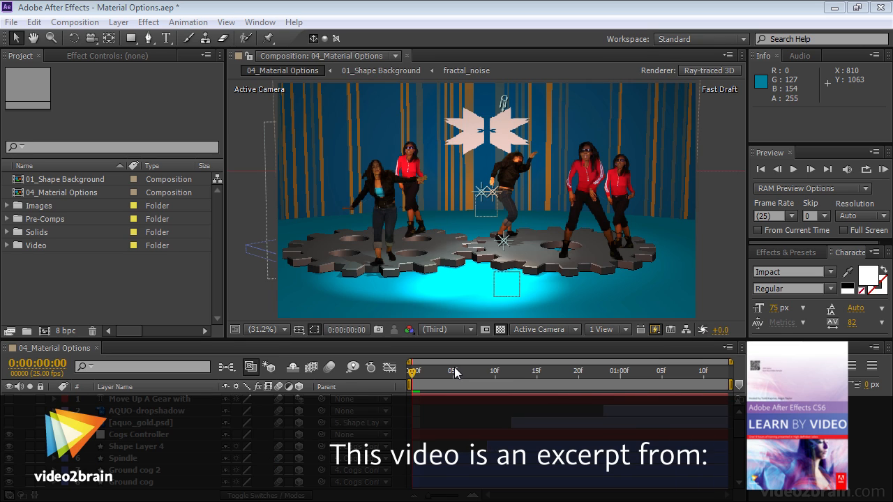
mouse_move(450, 374)
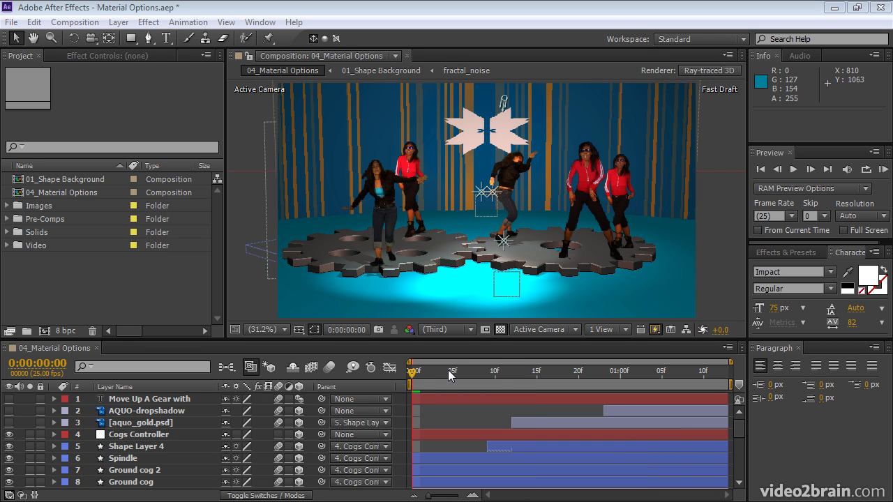
mouse_move(449, 377)
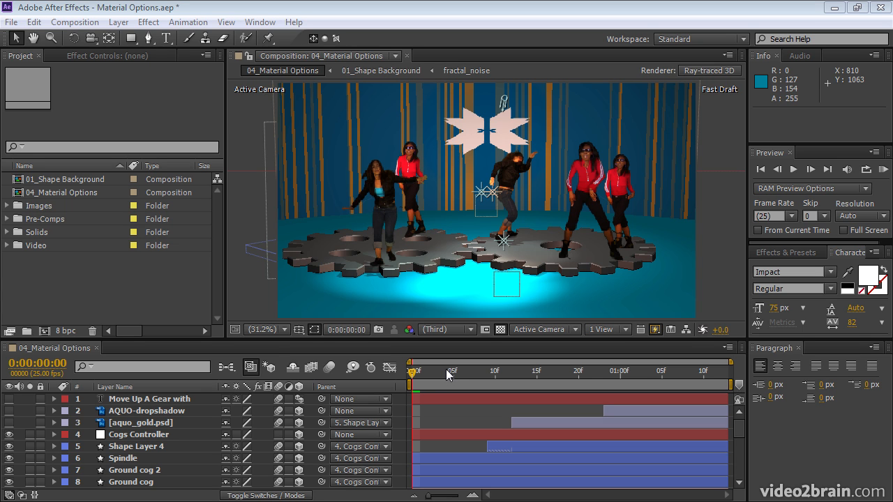
mouse_move(443, 386)
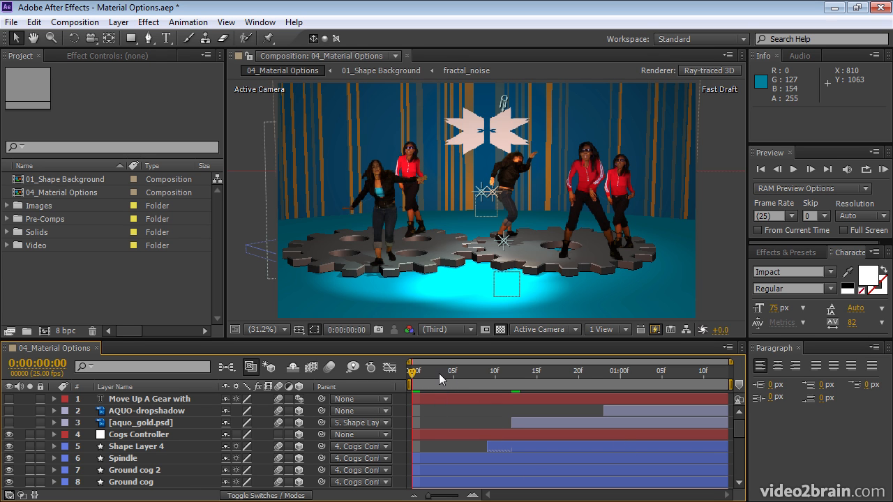
Move the current time to frame 11 and open the Fast Previews quality menu
click(628, 371)
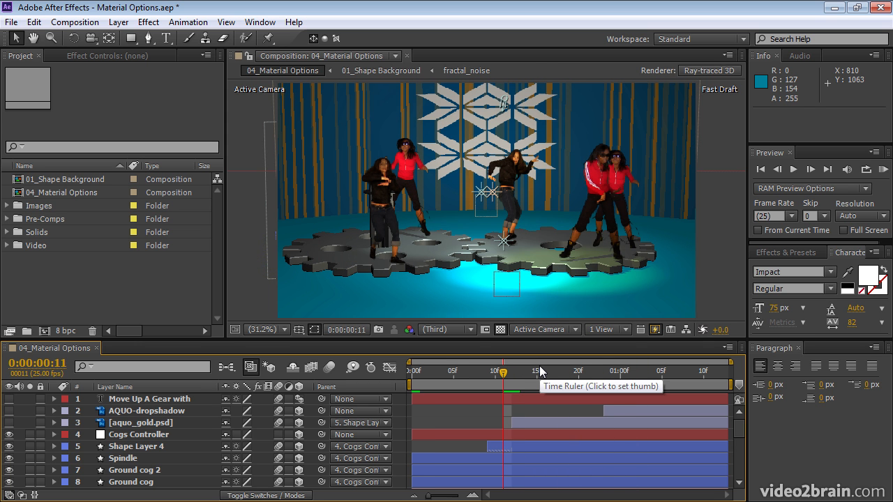
mouse_move(709, 69)
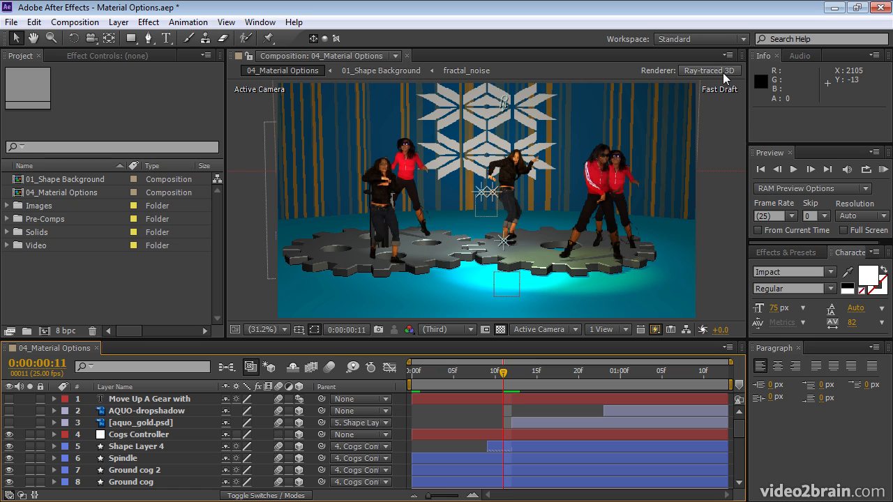
mouse_move(724, 98)
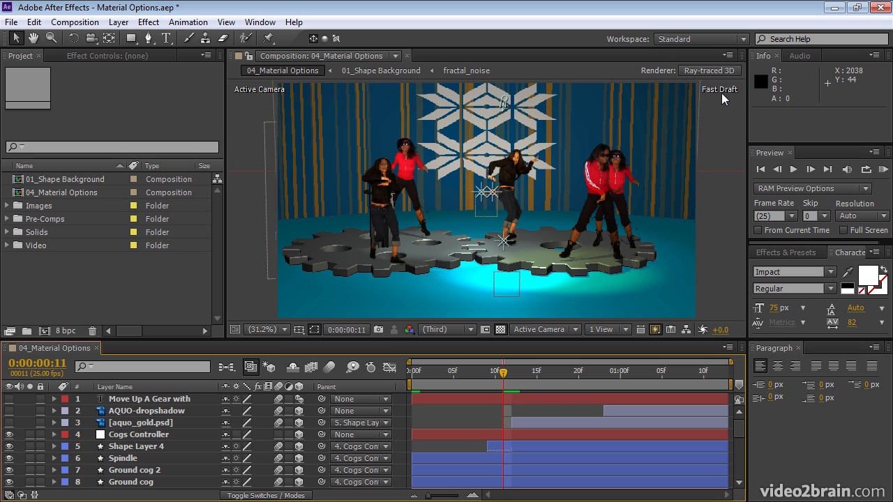
mouse_move(660, 341)
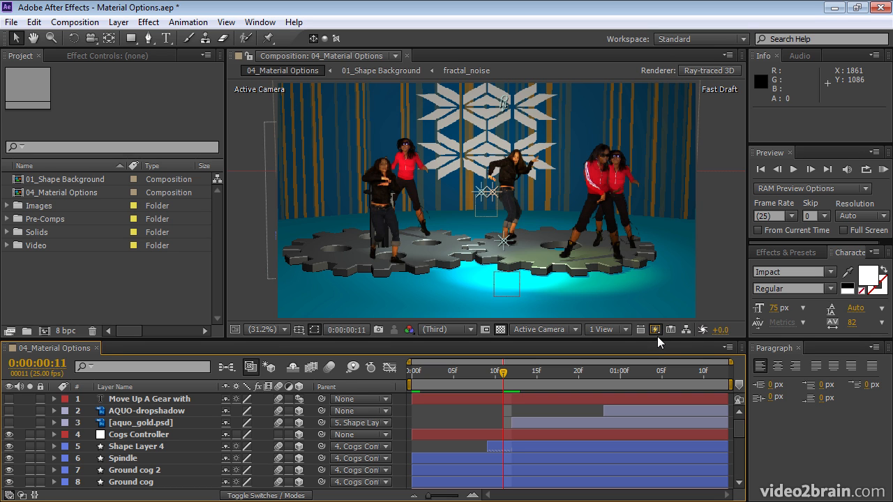
click(655, 329)
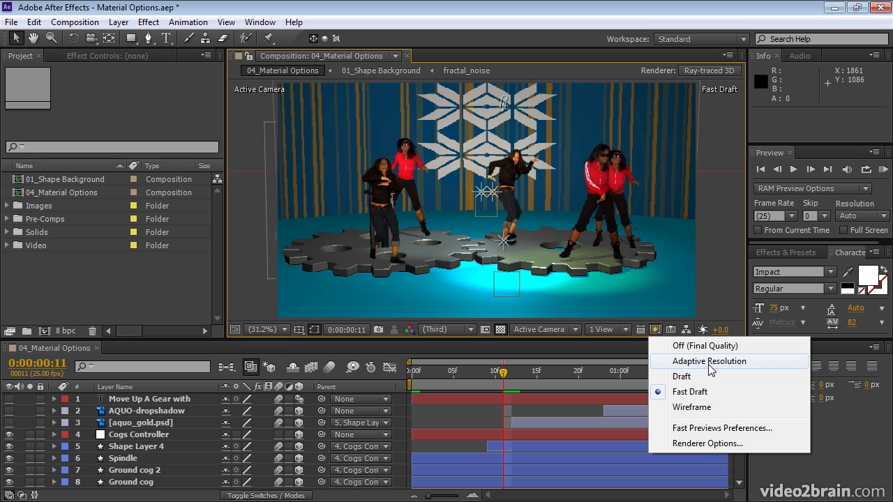
mouse_move(631, 293)
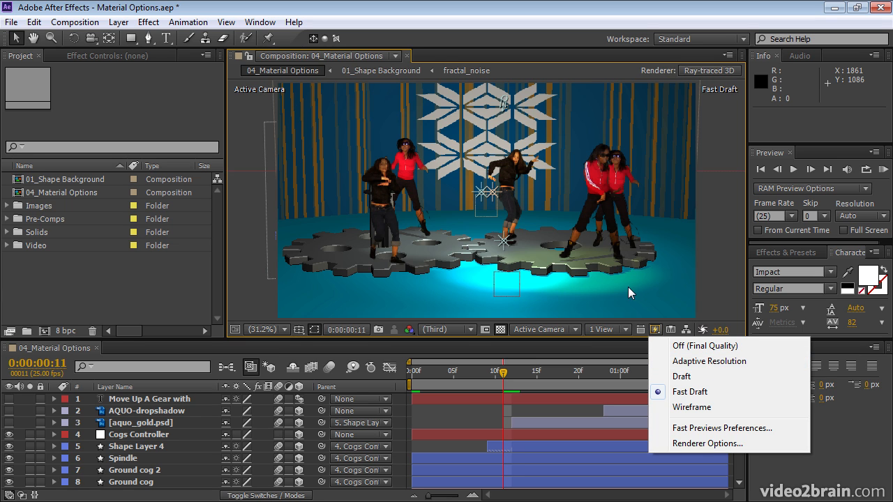
mouse_move(641, 272)
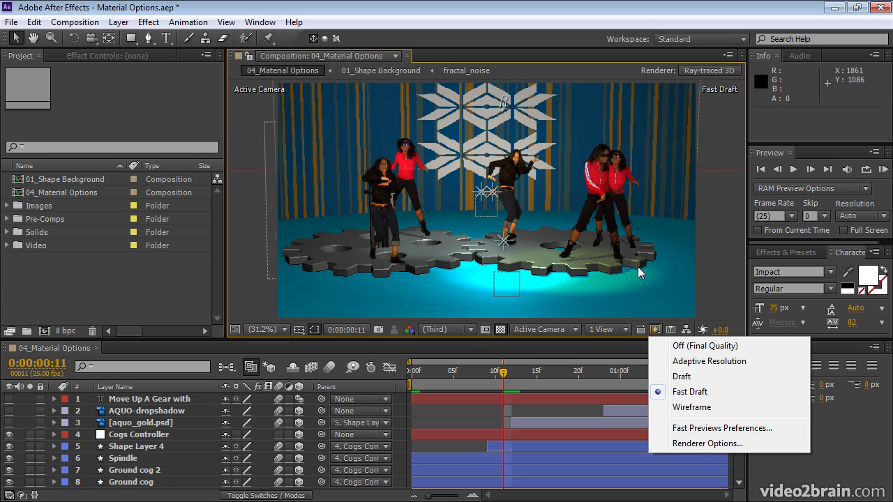
mouse_move(626, 289)
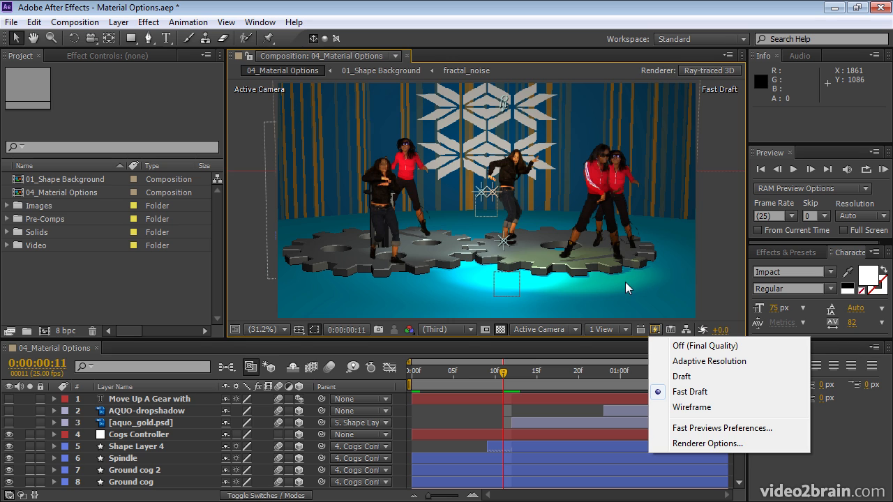
mouse_move(708, 361)
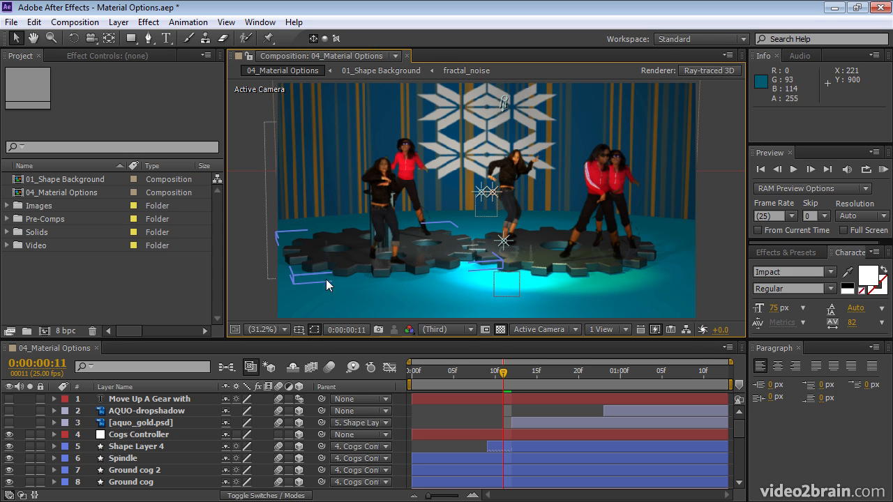
mouse_move(527, 277)
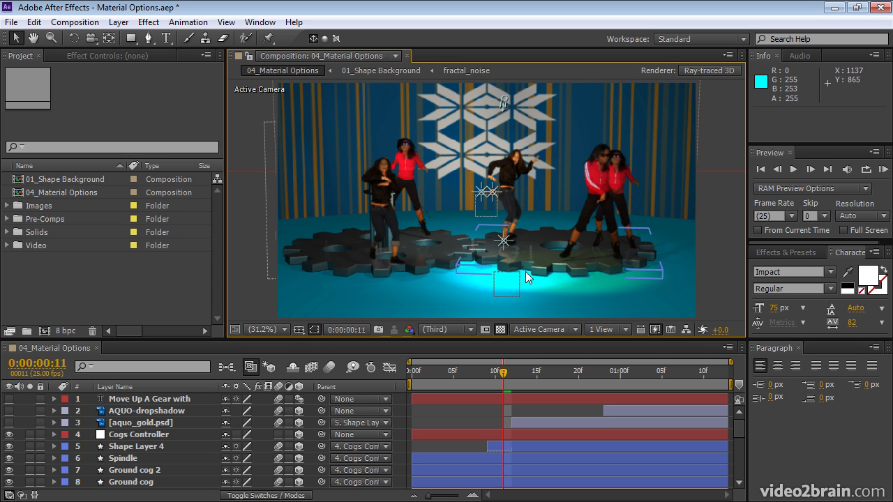
mouse_move(554, 270)
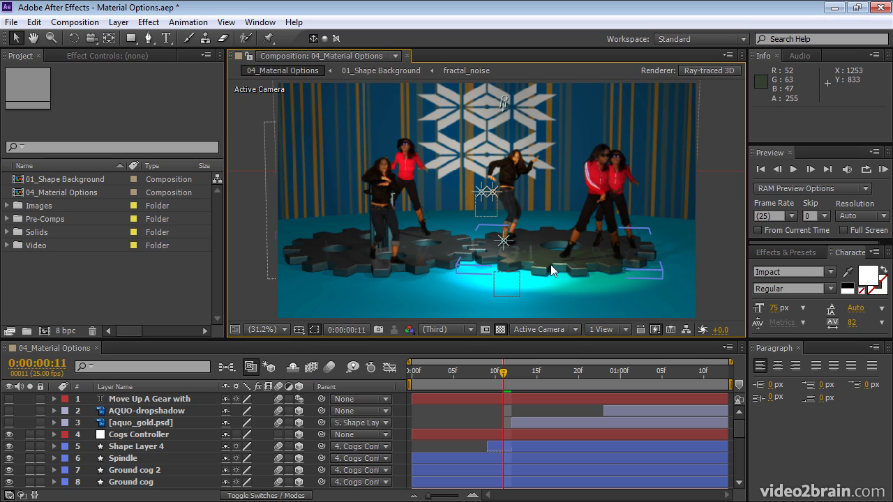
mouse_move(615, 284)
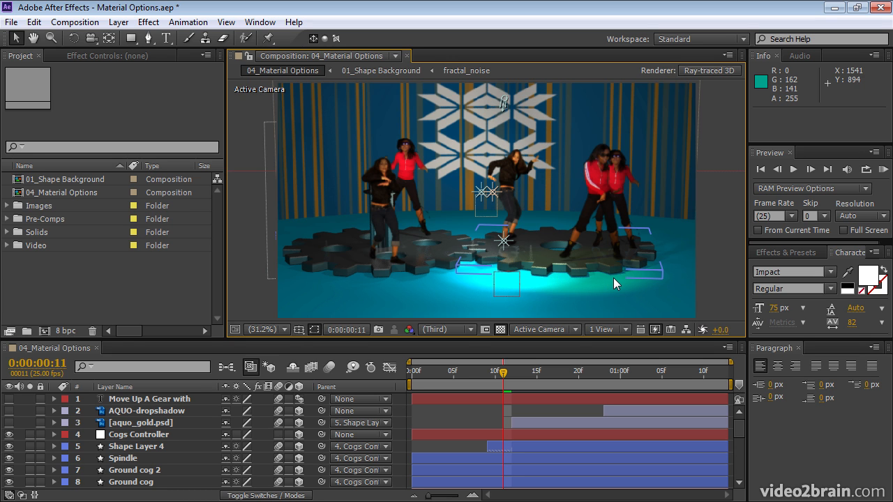
mouse_move(645, 288)
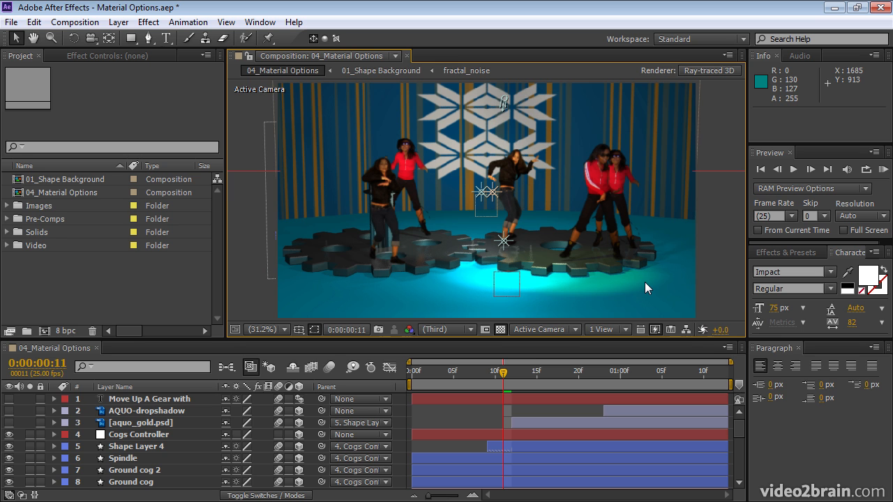
mouse_move(487, 375)
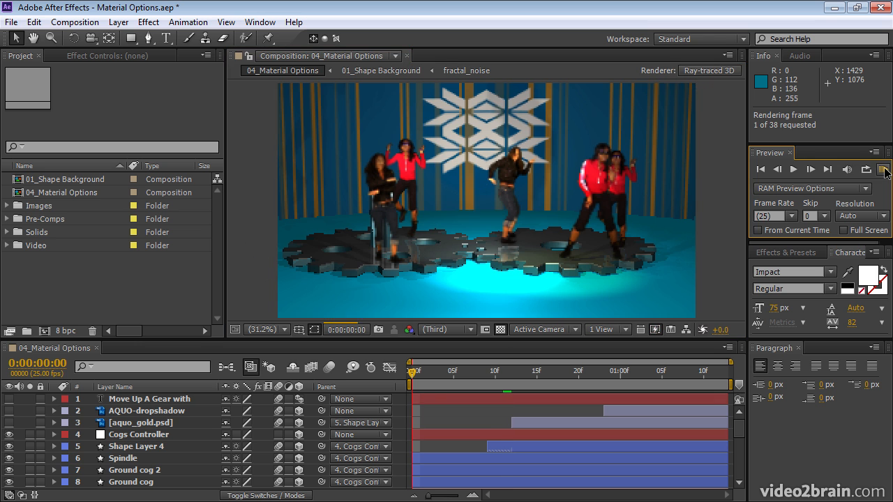
Render and play a 38-frame RAM preview of the dance comp, then stop playback
click(884, 169)
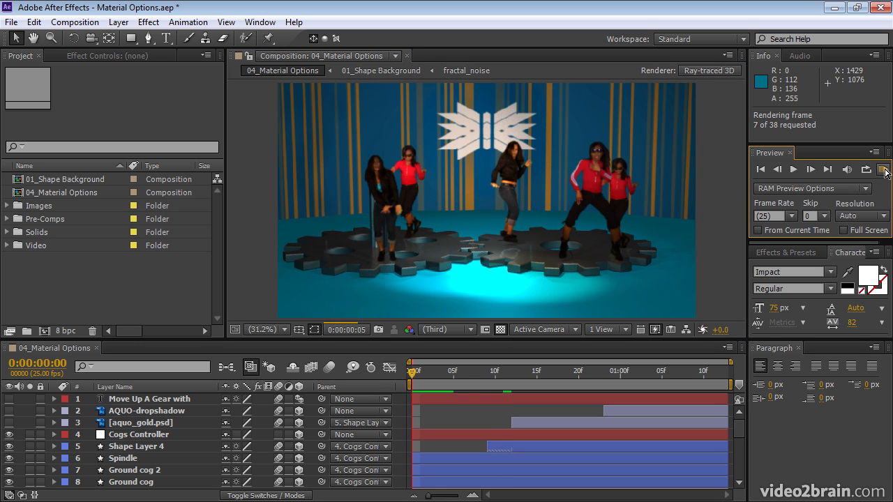
click(884, 169)
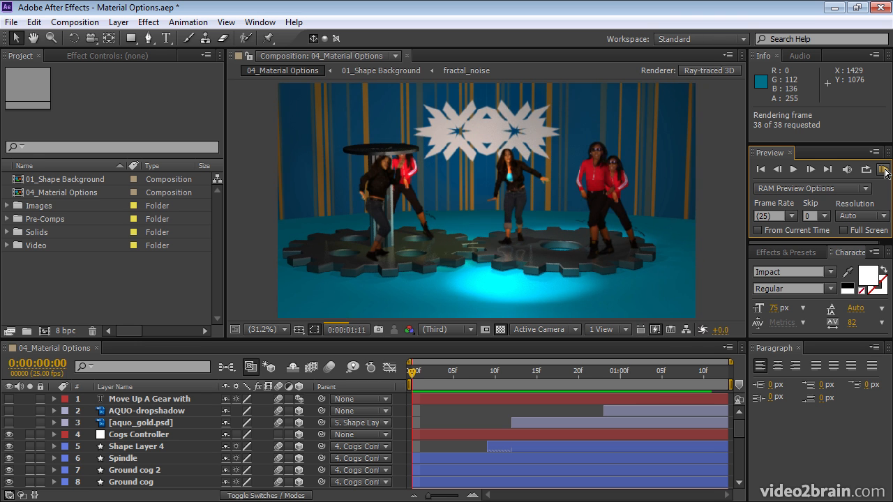
click(886, 169)
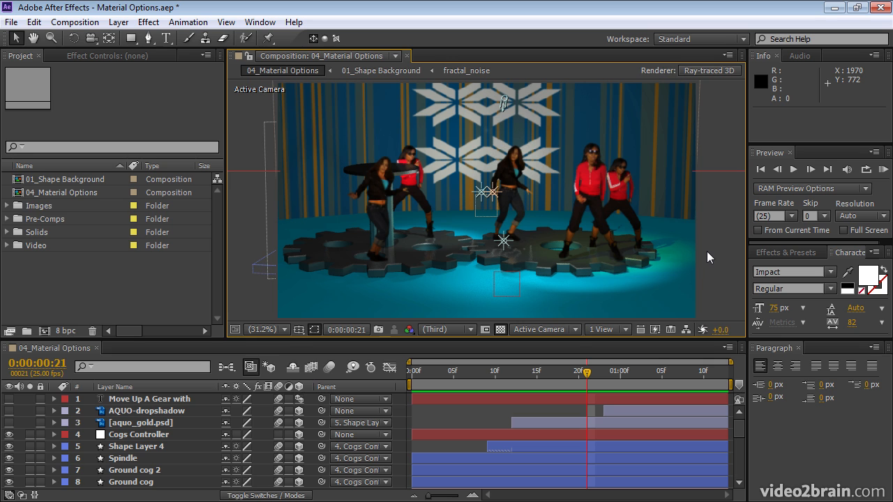
mouse_move(397, 325)
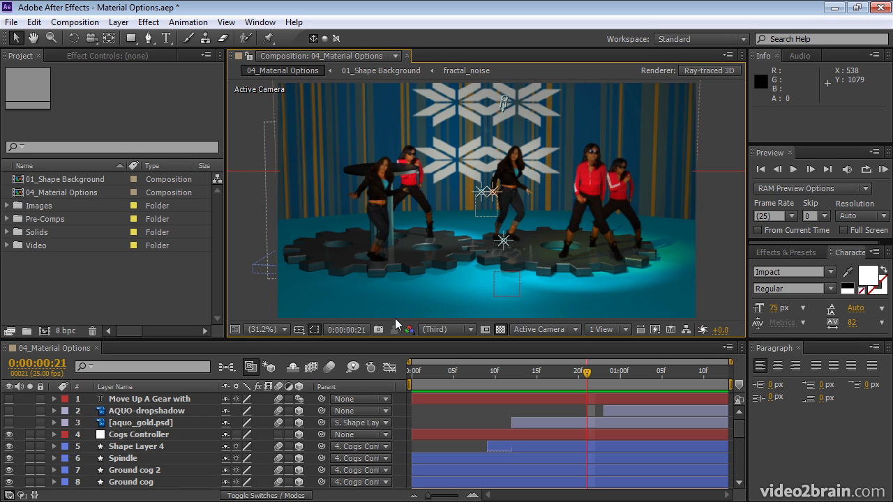
mouse_move(438, 329)
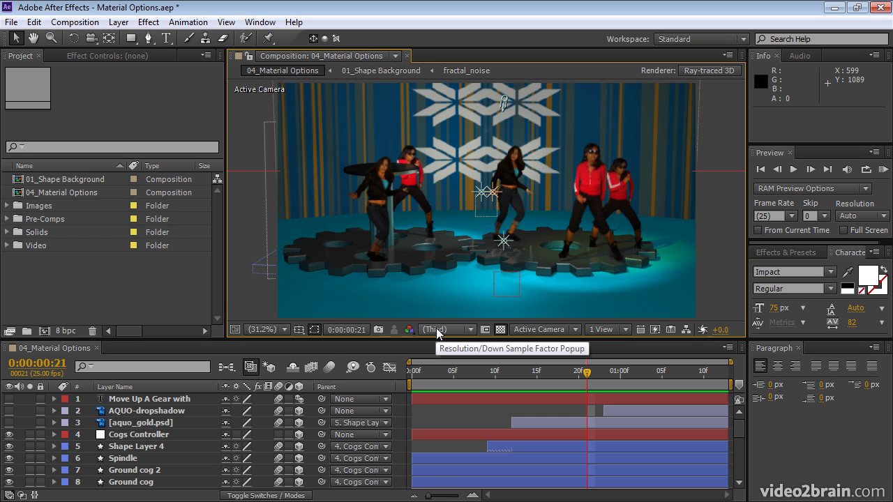
mouse_move(654, 329)
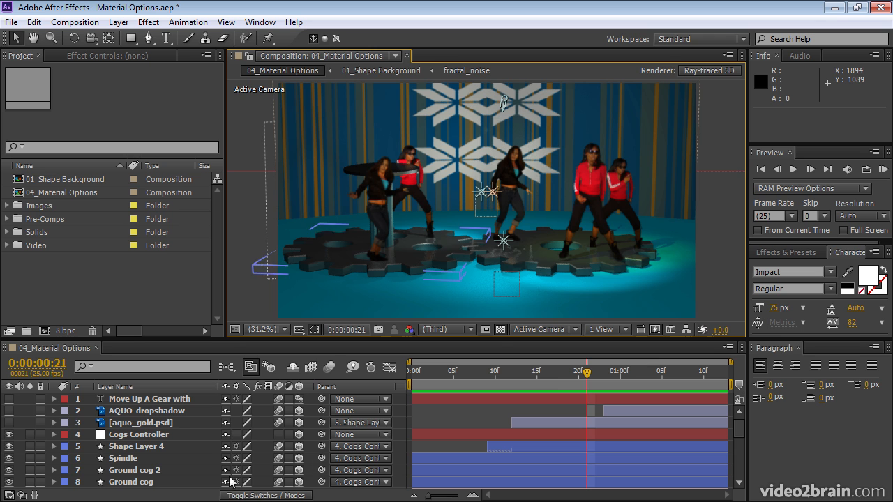
scroll(down, 3)
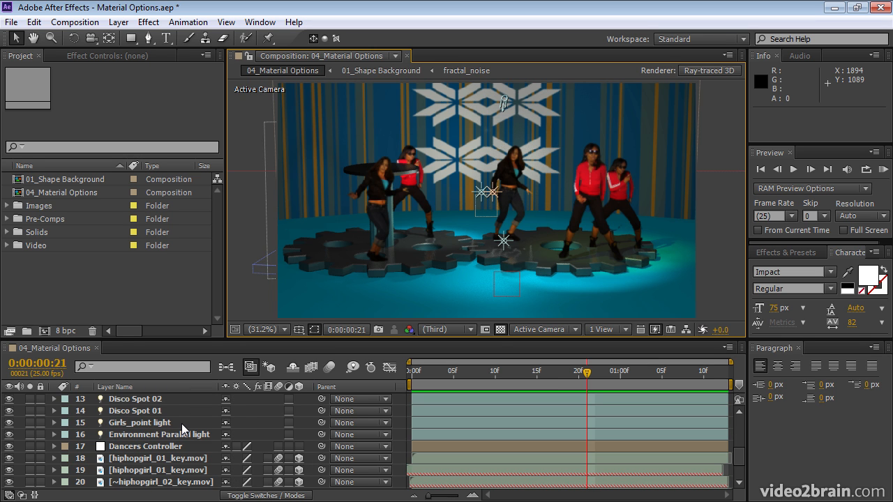
scroll(up, 3)
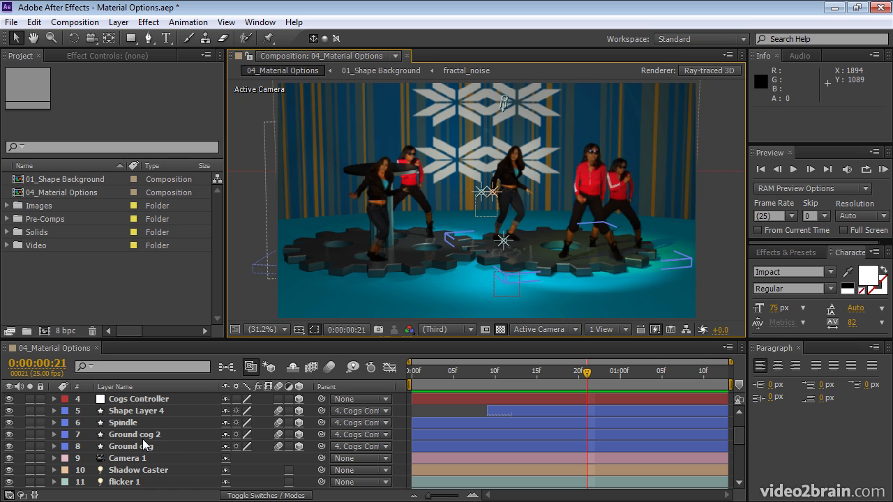
mouse_move(560, 278)
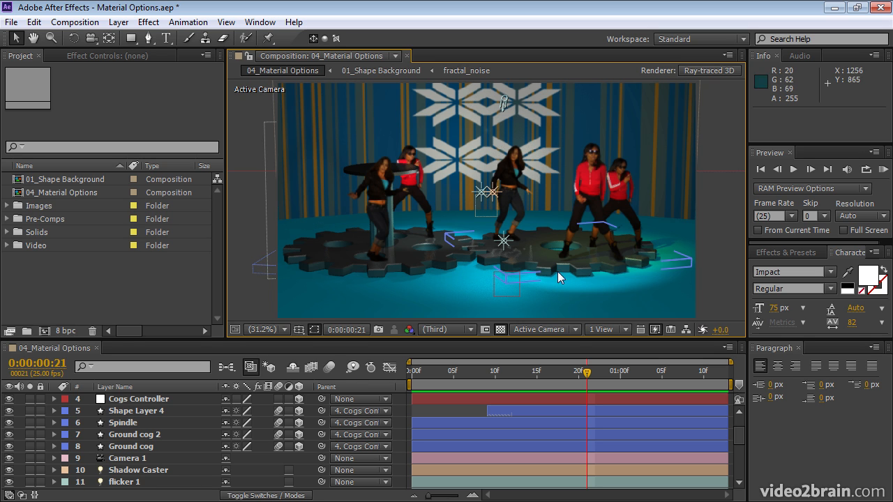
mouse_move(656, 273)
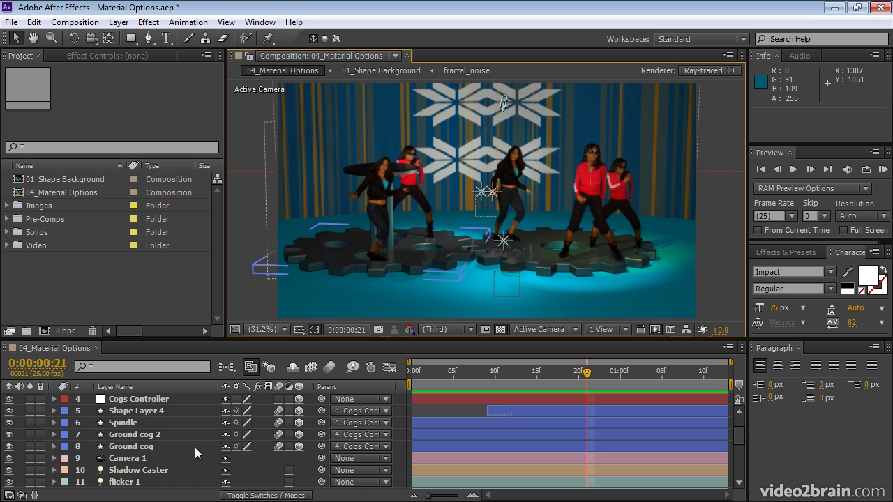
mouse_move(384, 279)
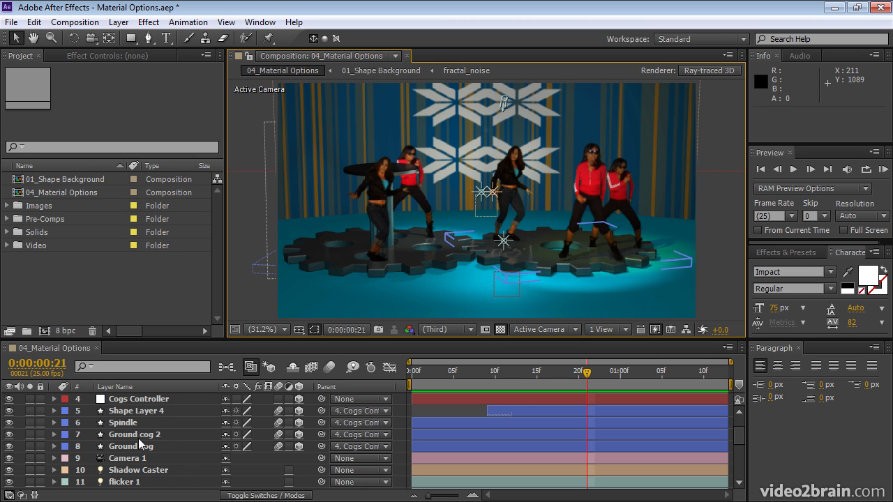
Show Ground cog 2's Material Options and set Reflection Intensity to 50%
click(134, 434)
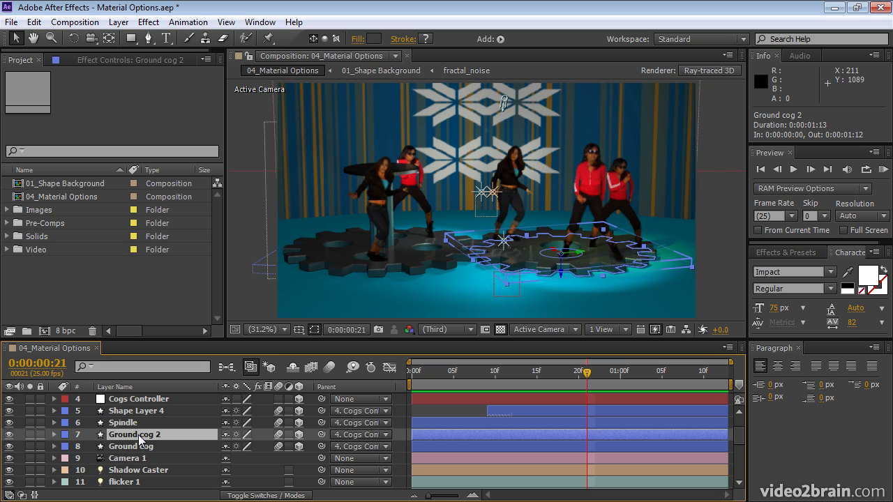
click(54, 434)
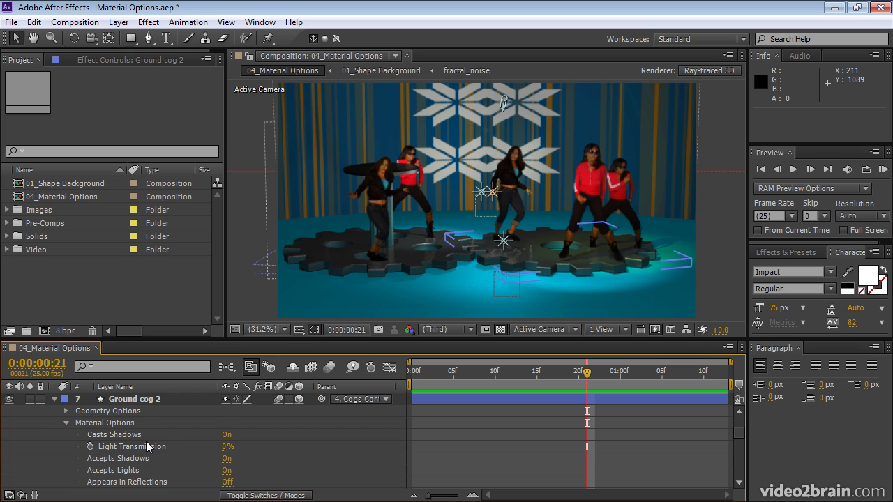
scroll(down, 3)
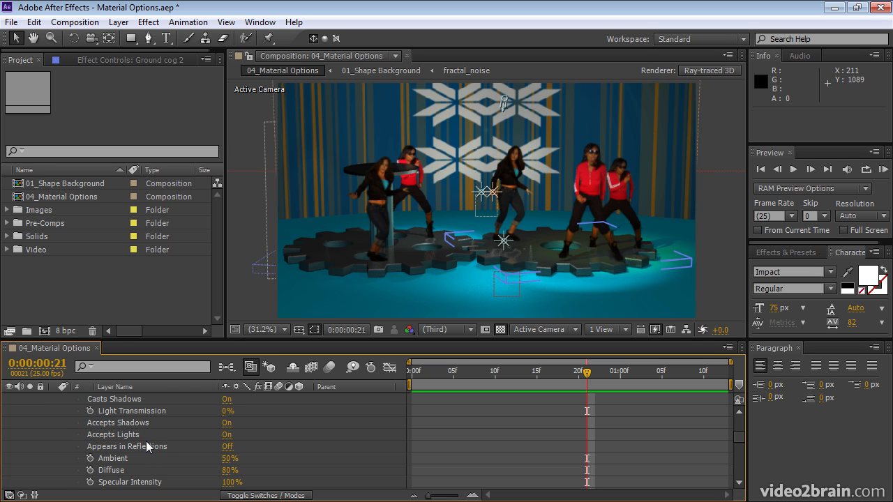
scroll(down, 3)
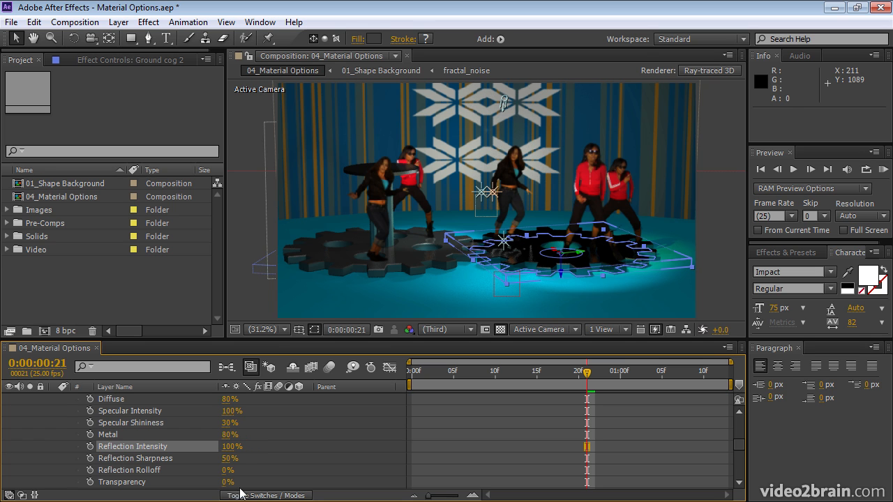
click(520, 254)
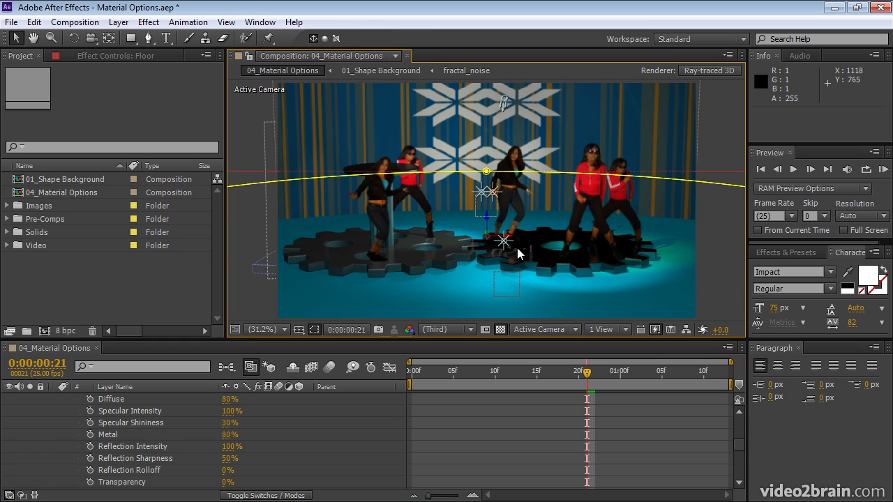
mouse_move(567, 264)
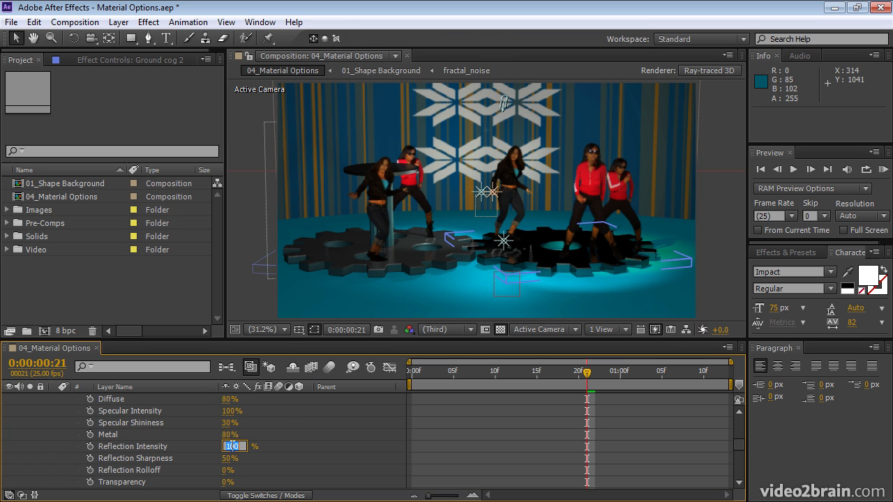
text(50%)
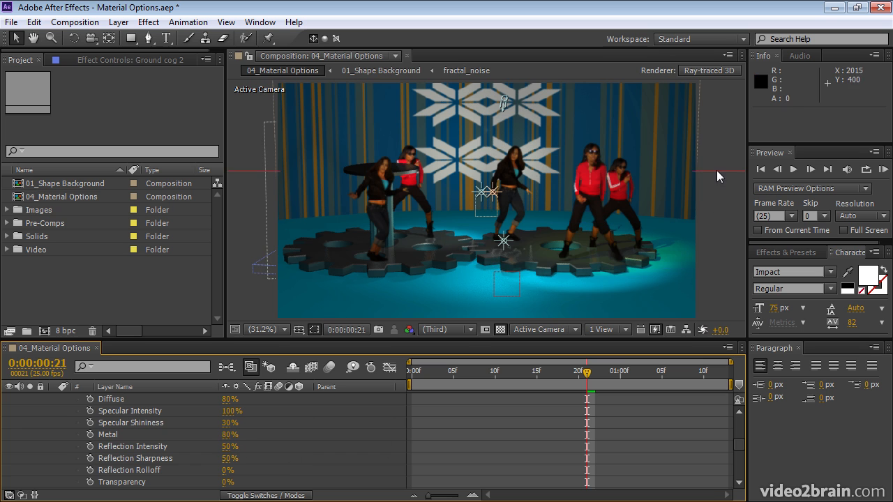
mouse_move(503, 255)
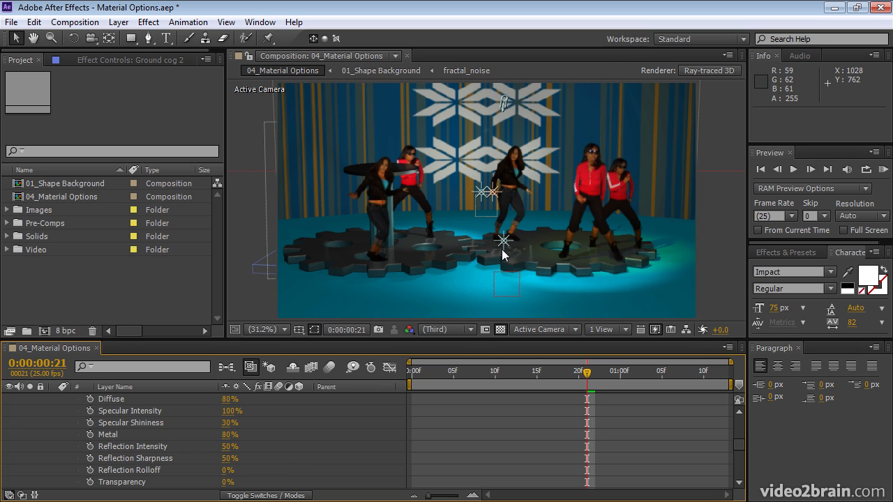
mouse_move(505, 242)
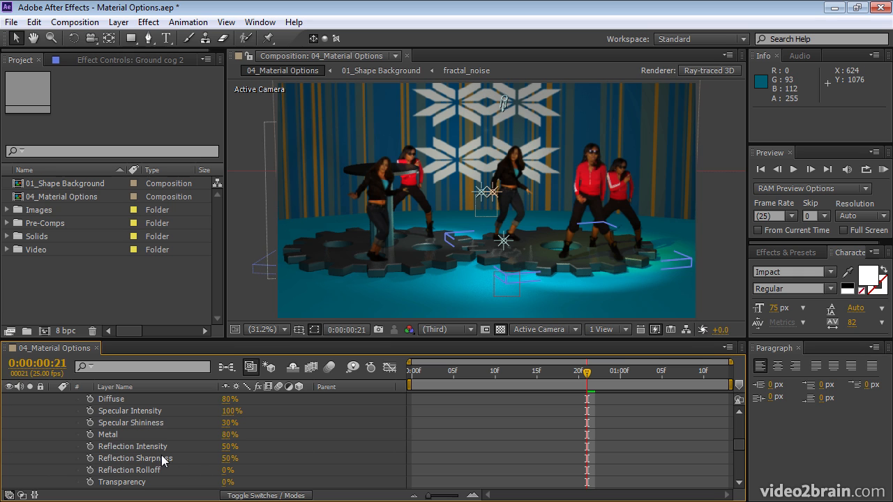
scroll(up, 3)
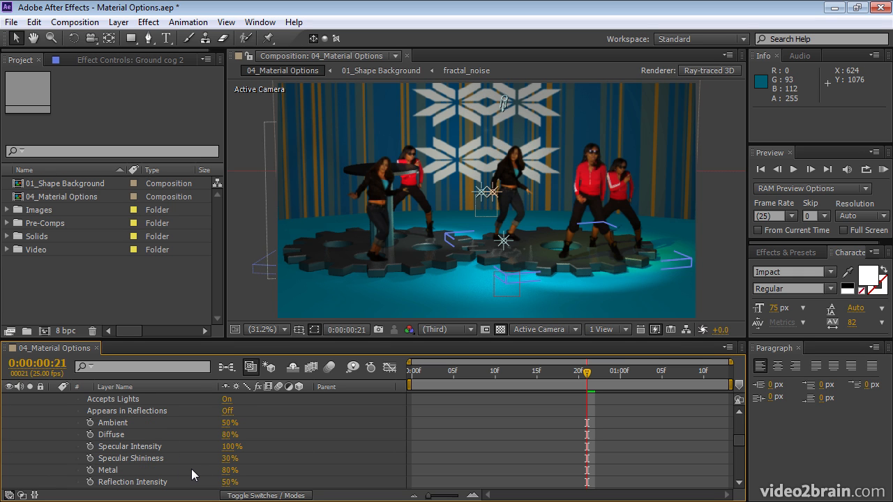
mouse_move(167, 418)
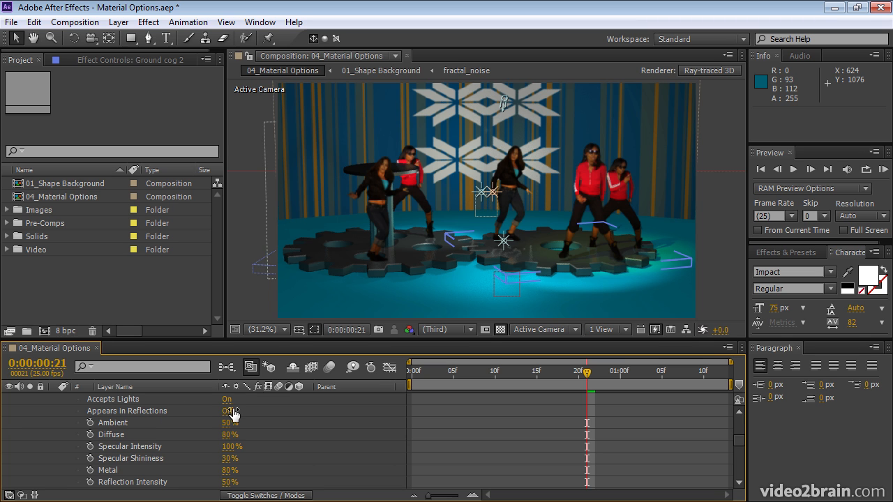
click(227, 410)
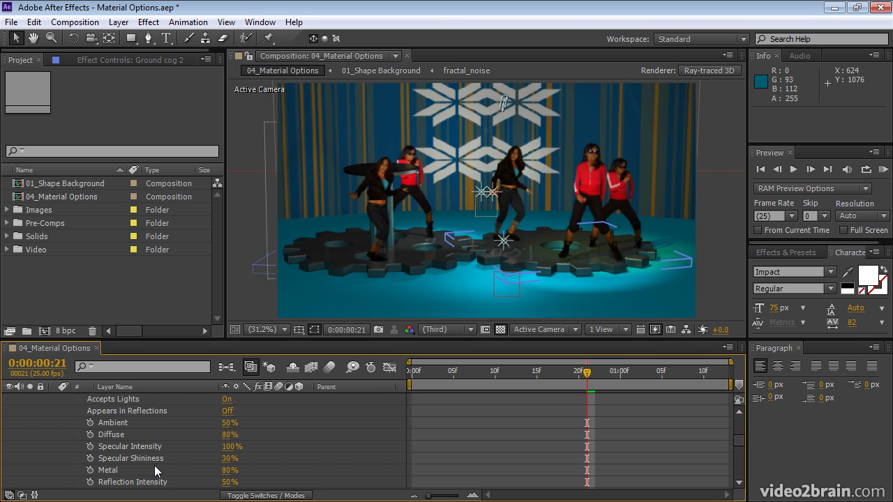
scroll(down, 3)
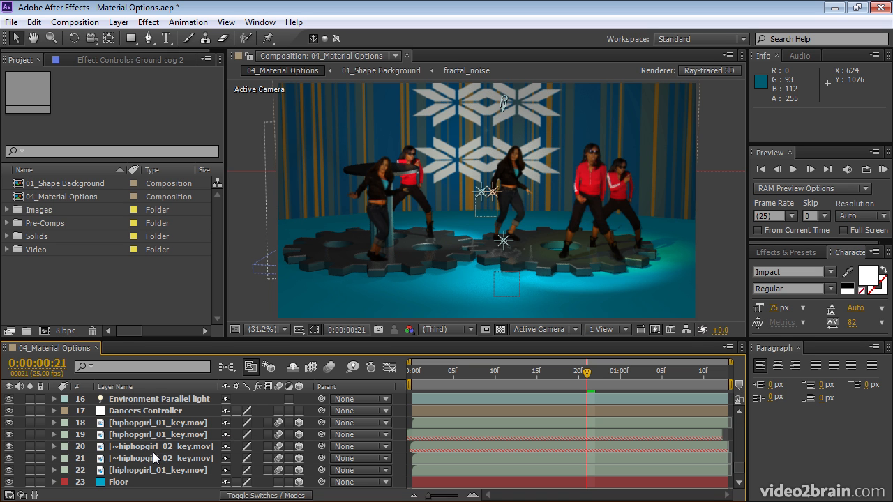
Check the hiphopgirl_01_key dancer's material options, then select the 01_Shape Background layer
click(157, 423)
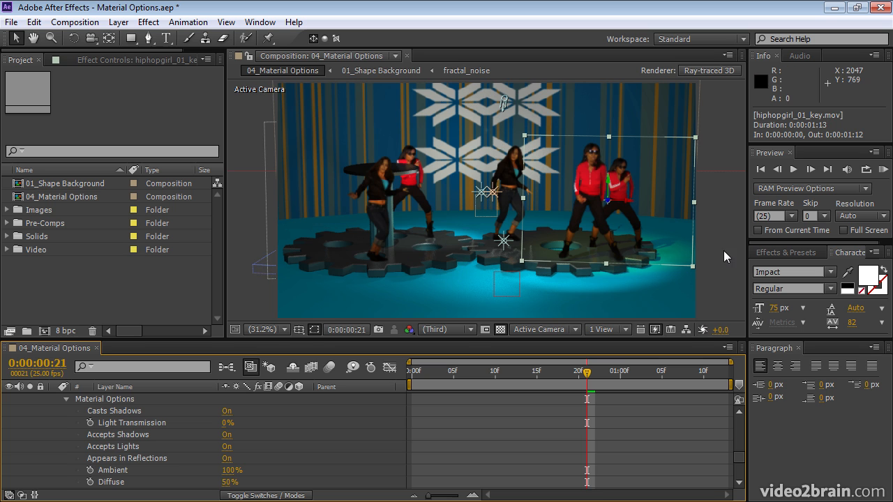
mouse_move(519, 110)
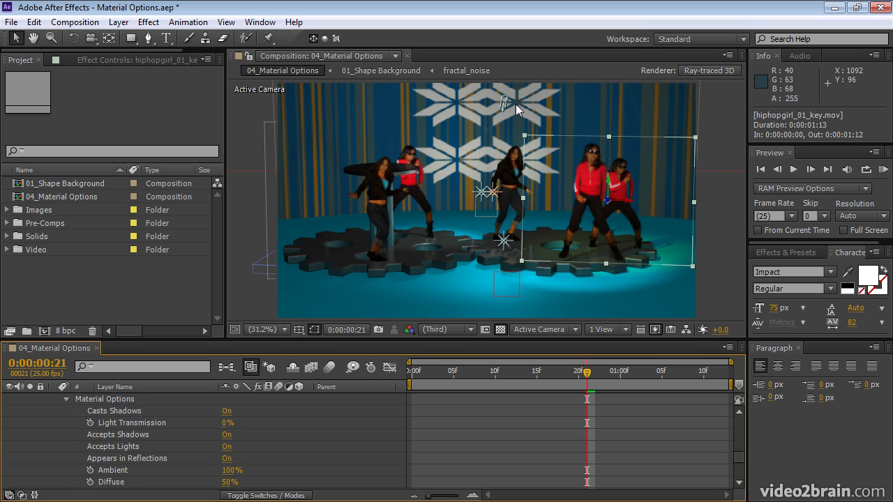
scroll(down, 3)
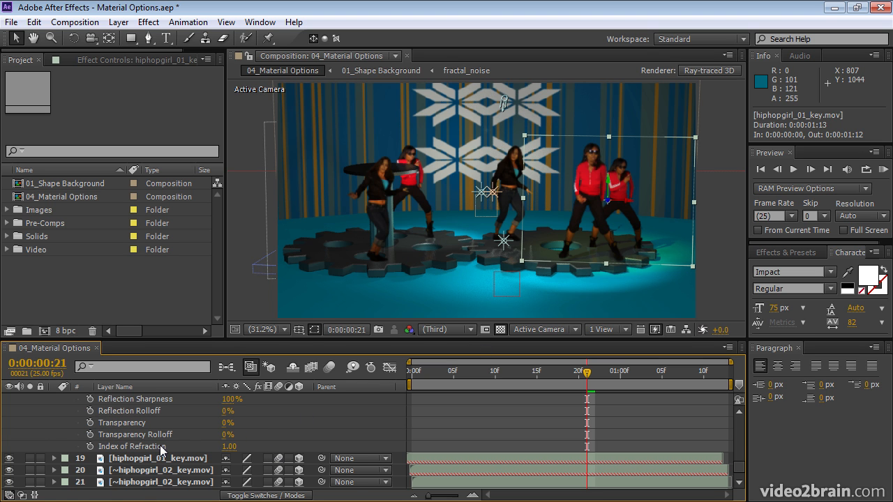
click(159, 482)
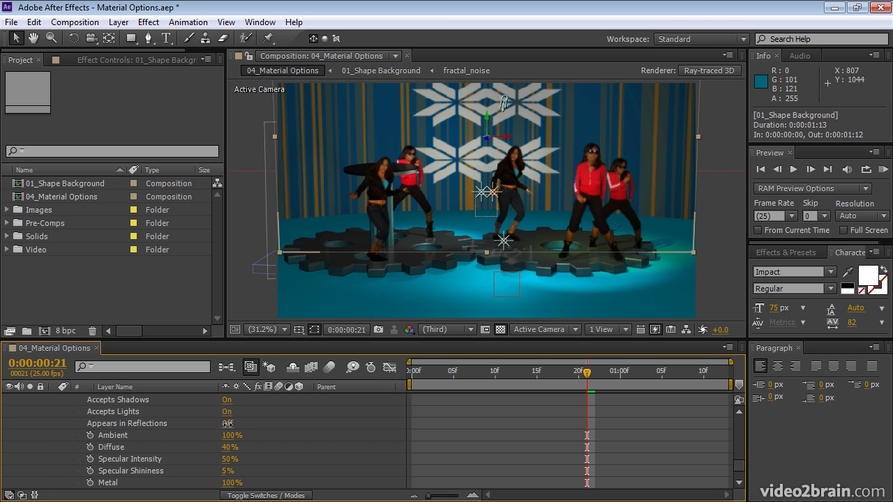
Make 01_Shape Background appear in reflections, move to frame 15, and select Ground cog 2
click(227, 423)
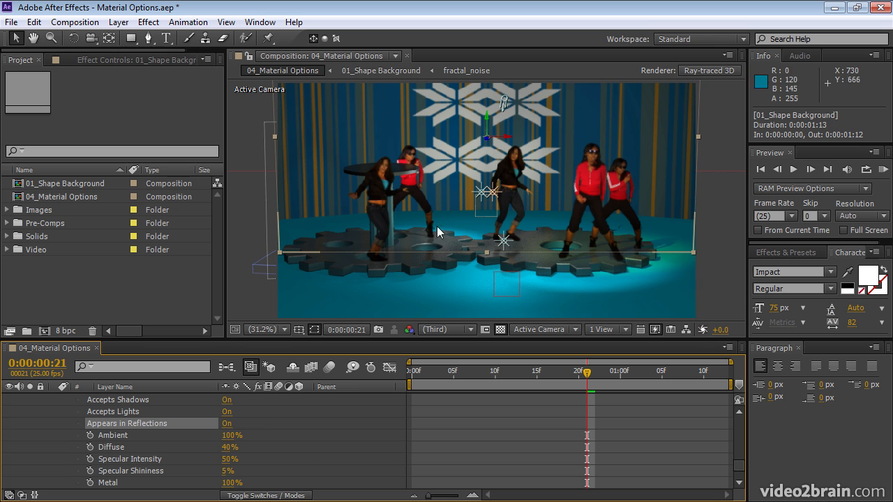
drag(590, 370, 427, 371)
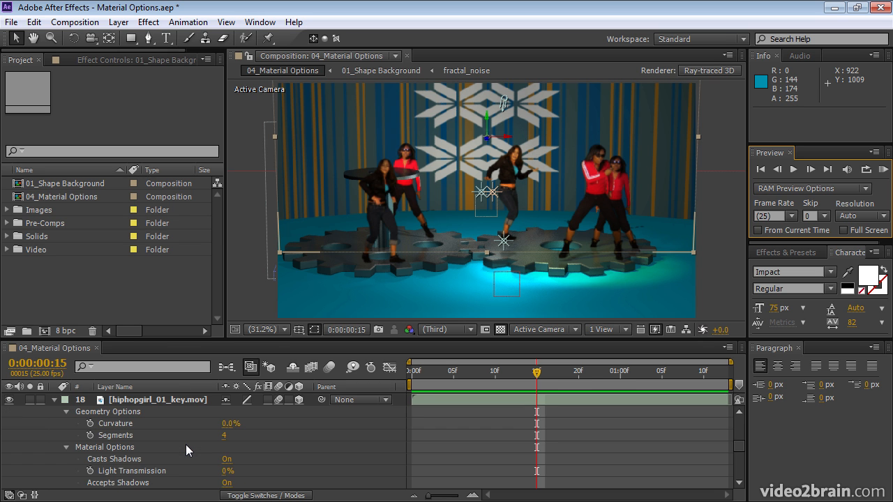
scroll(down, 3)
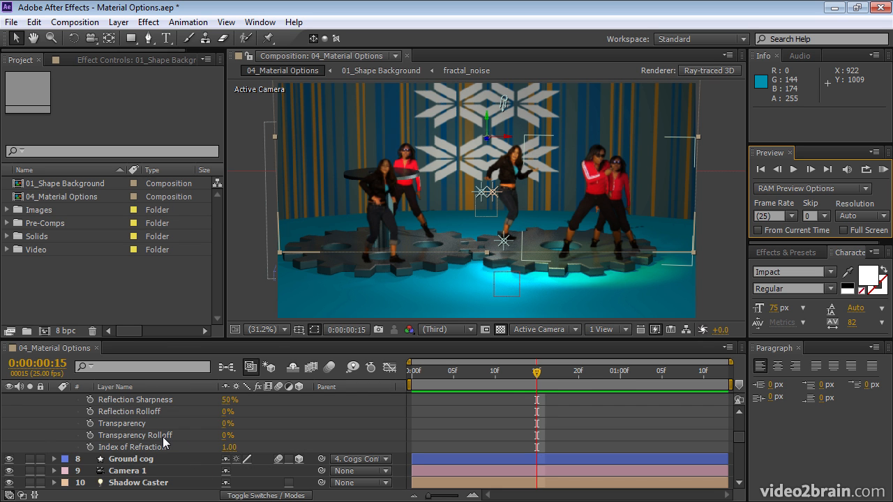
click(123, 399)
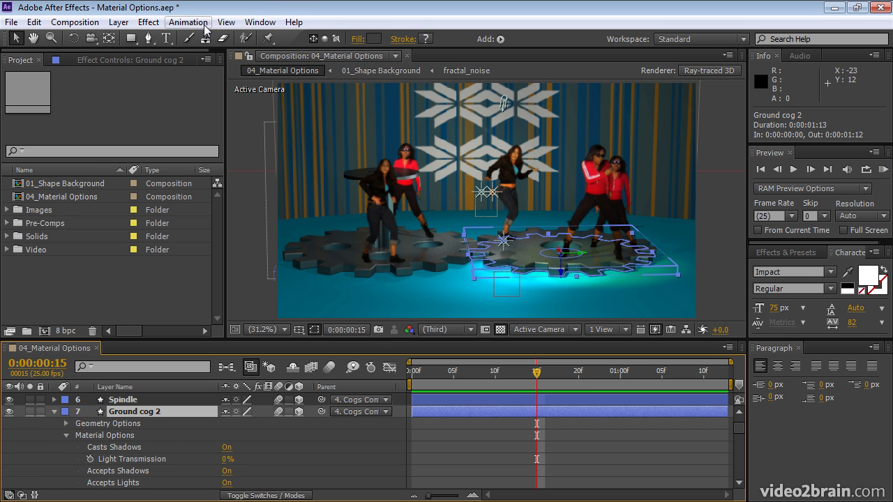
Use Animation > Reveal Modified Properties to list Ground cog 2's changed properties
click(188, 22)
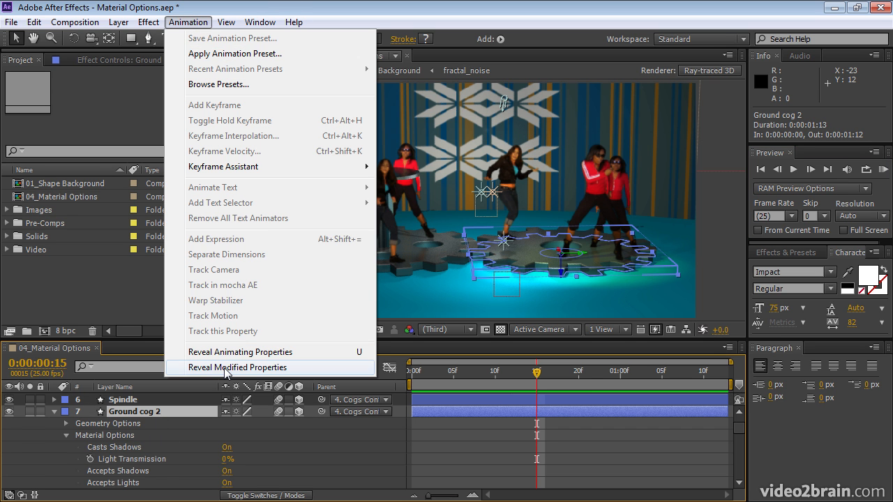
click(238, 367)
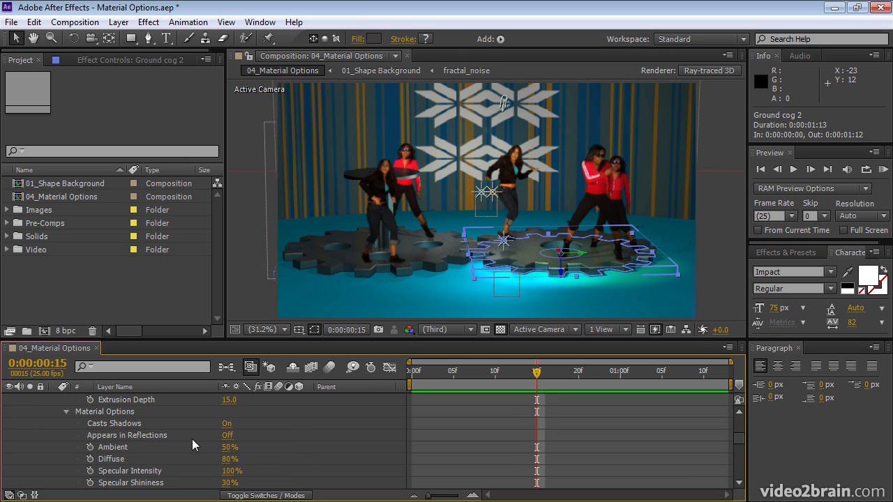
scroll(down, 3)
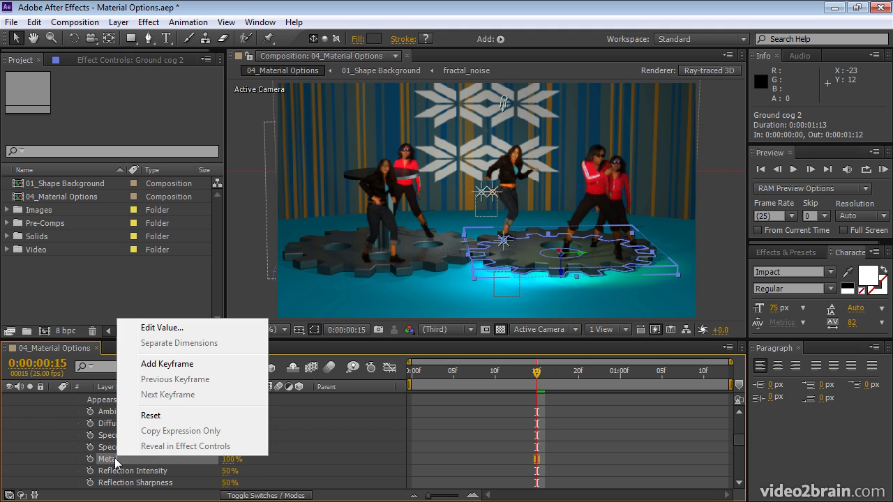
Set Ground cog 2's Metal to 80% and begin editing its Reflection Intensity
click(162, 328)
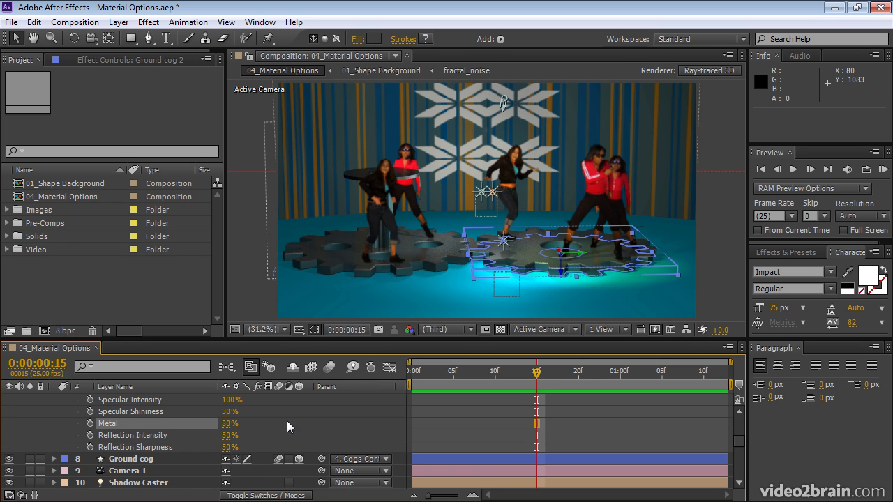
mouse_move(240, 436)
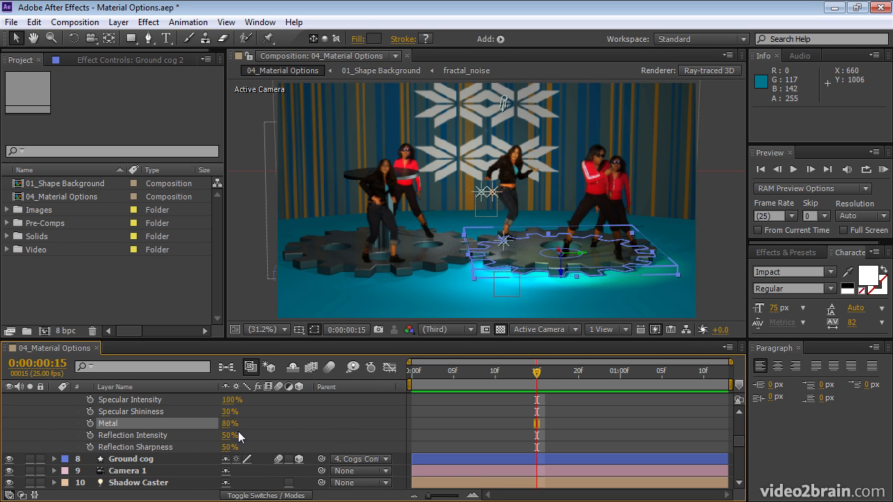
mouse_move(244, 418)
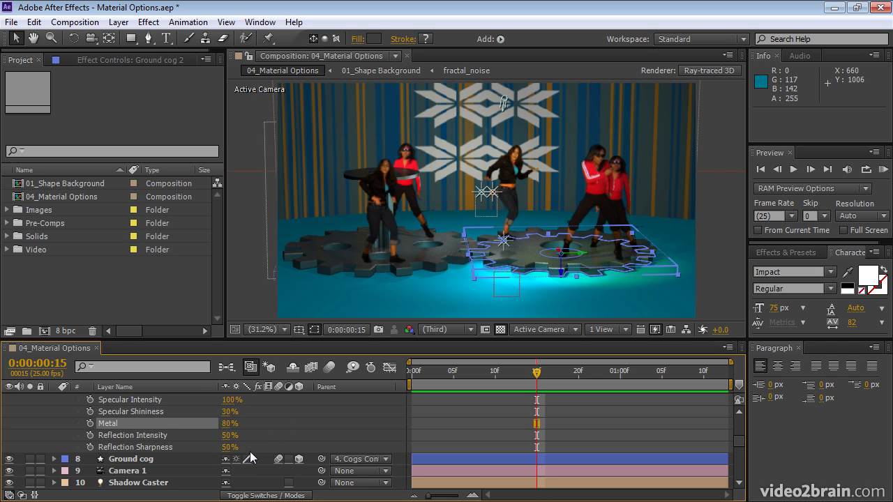
mouse_move(224, 443)
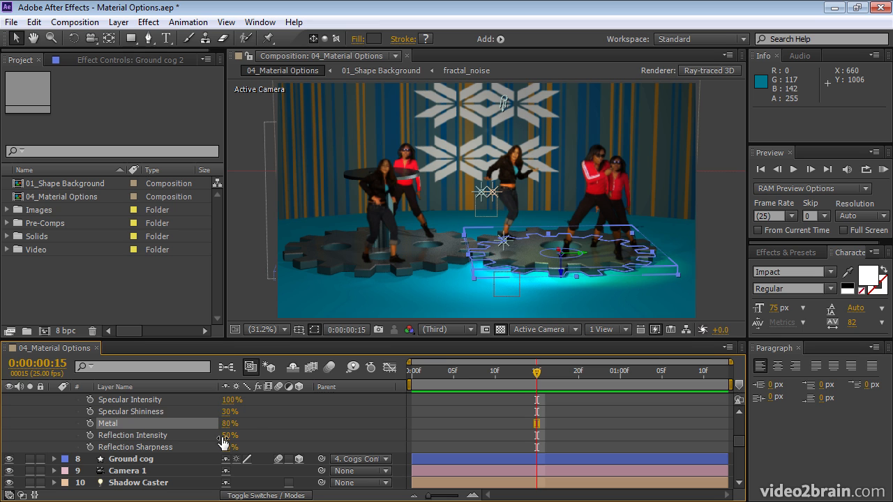
double_click(230, 436)
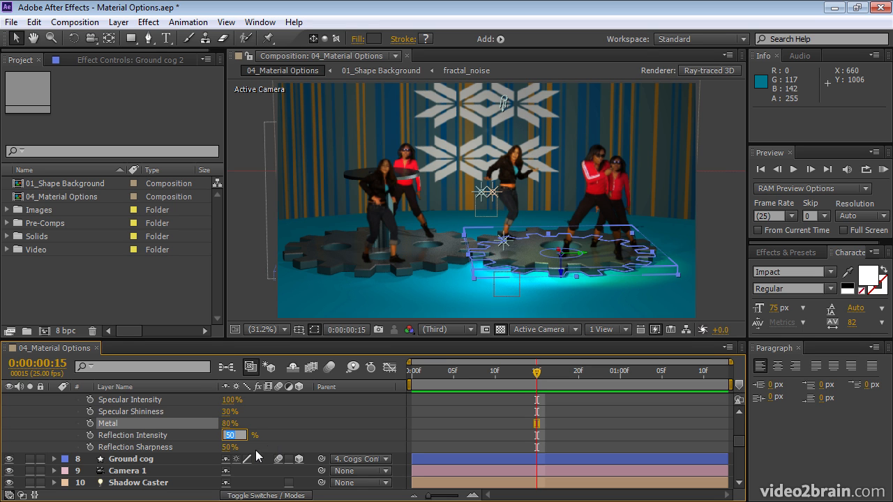
mouse_move(309, 442)
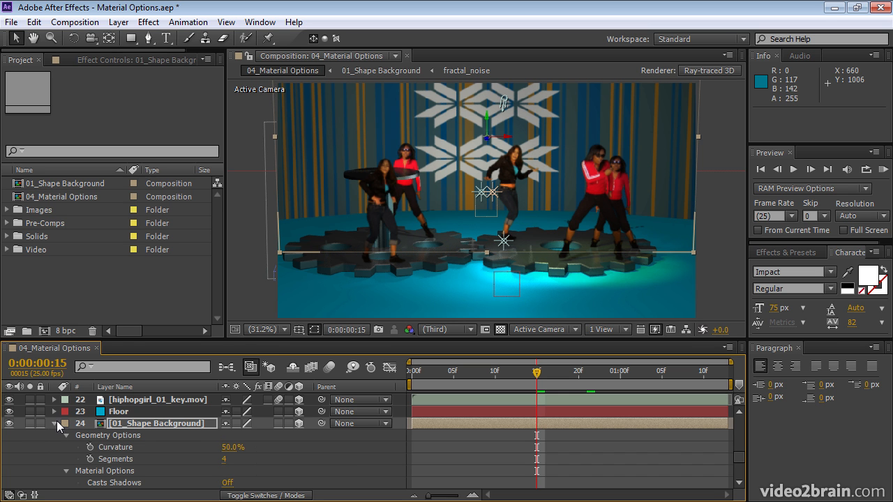
Cycle the Floor layer's Appears in Reflections through Only and Off, then back to On
click(118, 469)
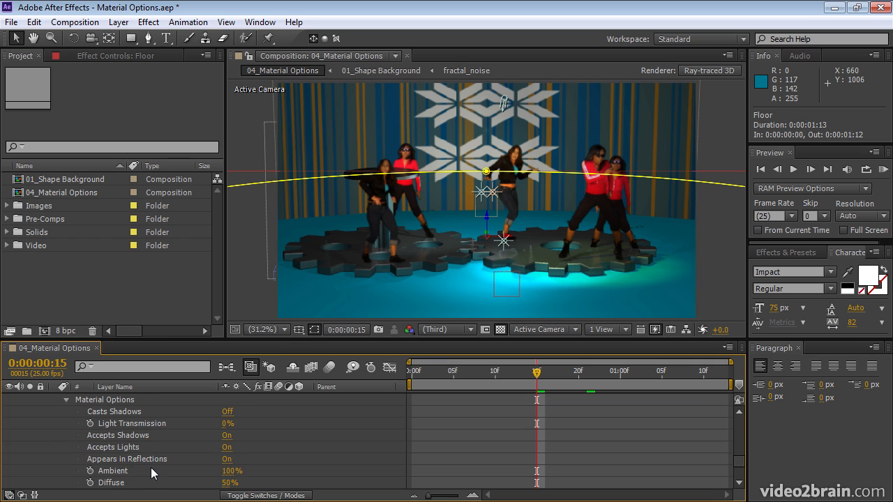
mouse_move(225, 465)
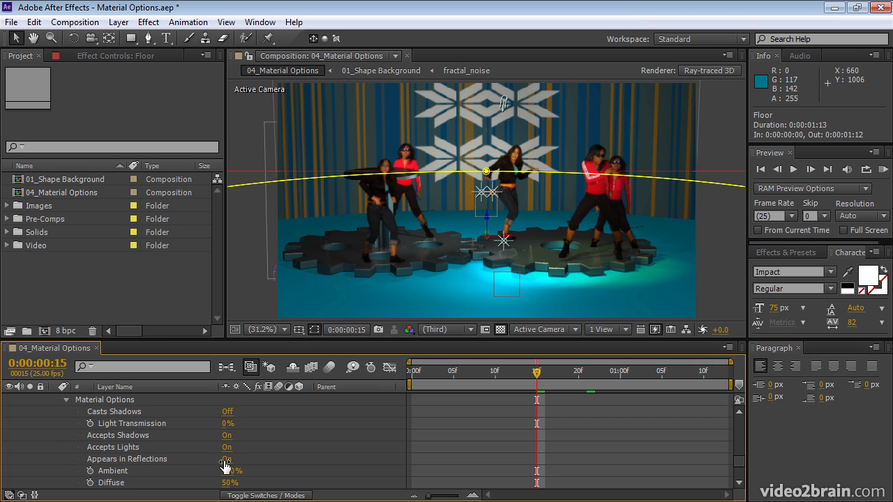
click(227, 459)
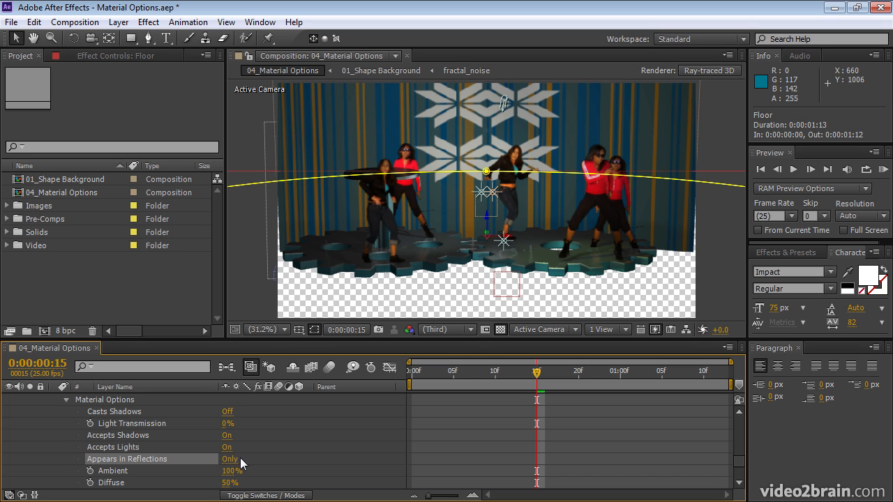
mouse_move(558, 280)
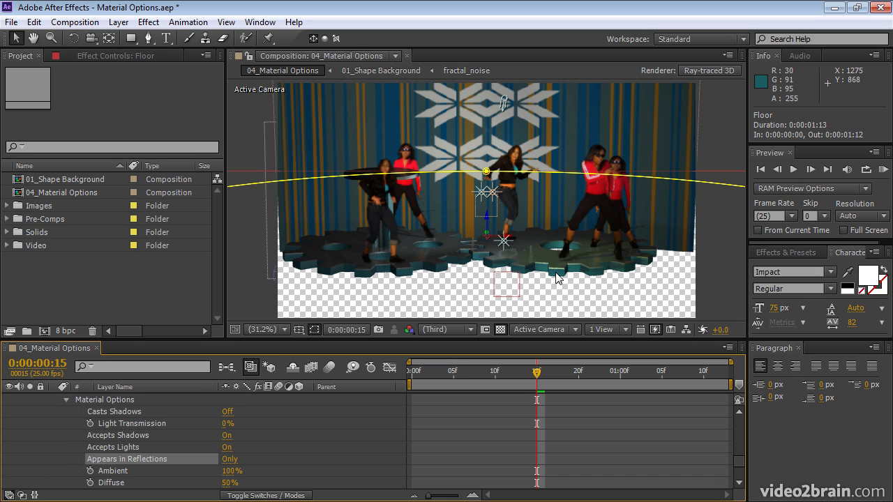
mouse_move(562, 281)
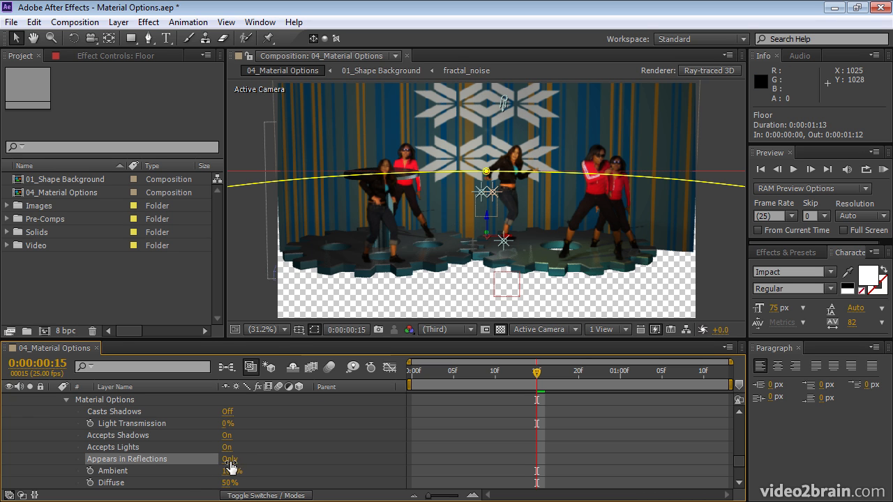
click(229, 459)
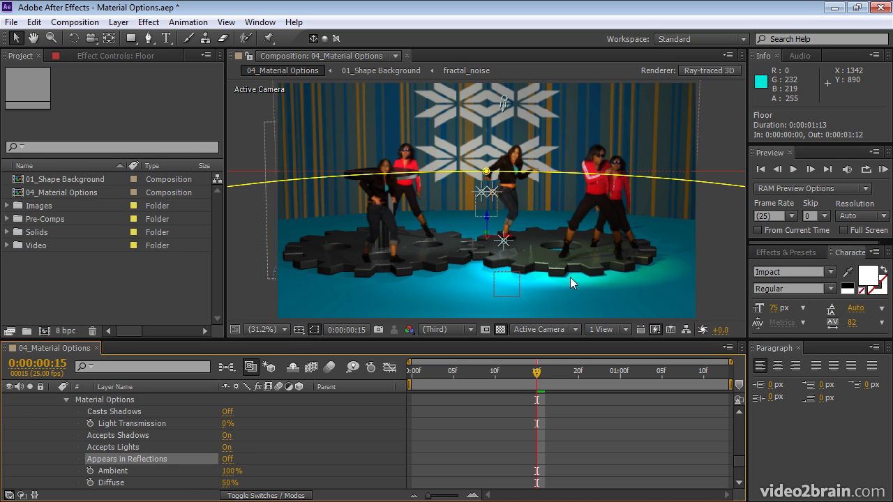
mouse_move(586, 267)
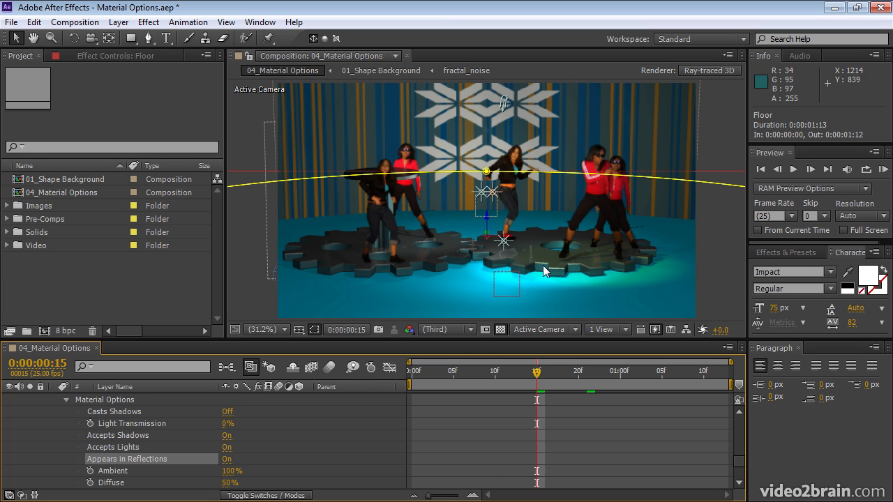
mouse_move(603, 270)
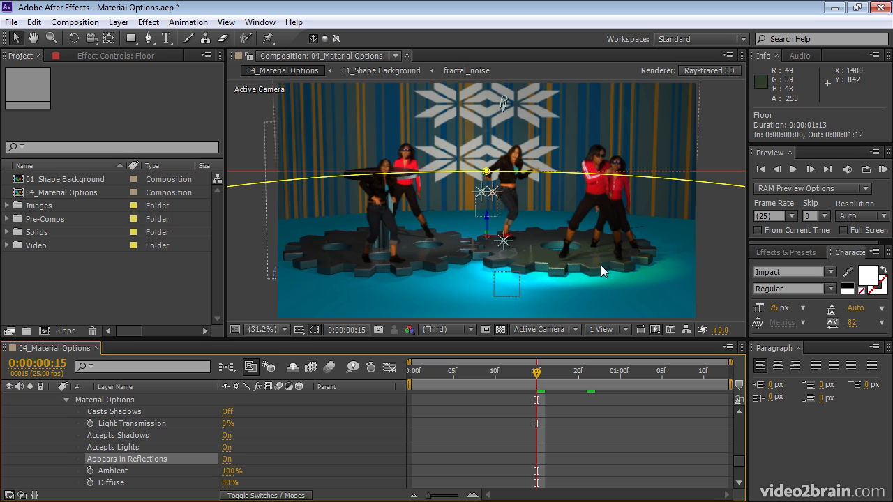
mouse_move(544, 275)
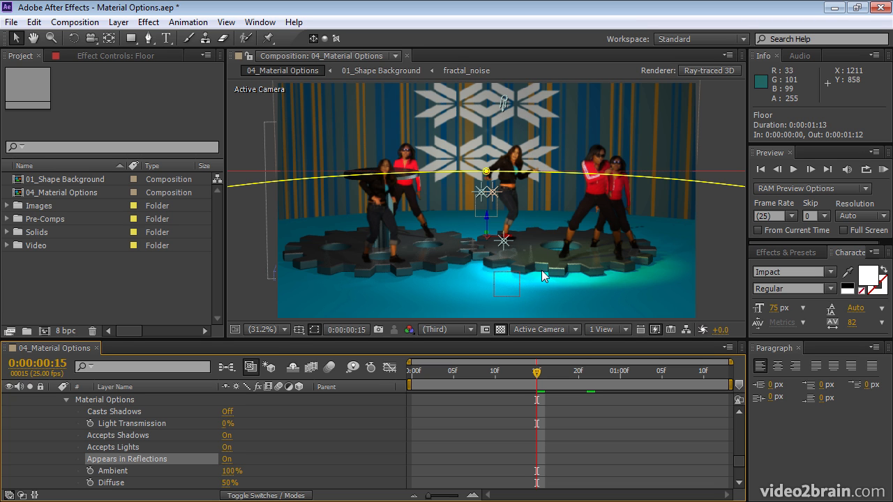
mouse_move(154, 468)
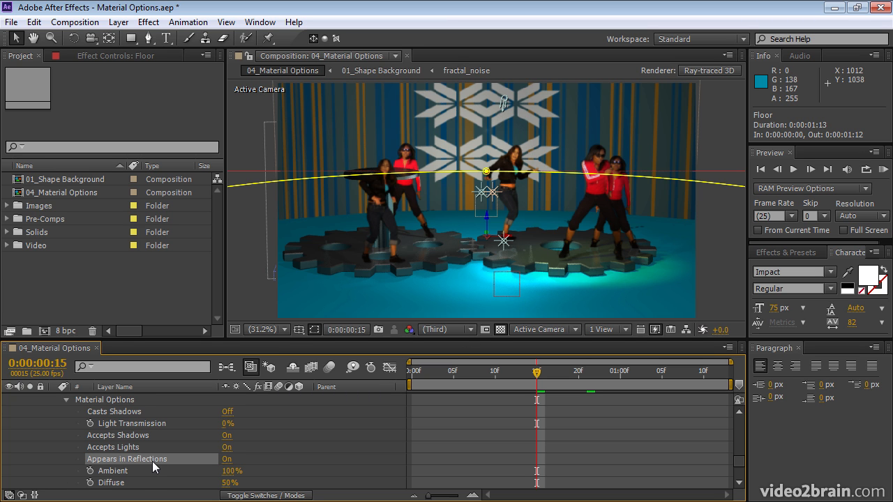
scroll(down, 3)
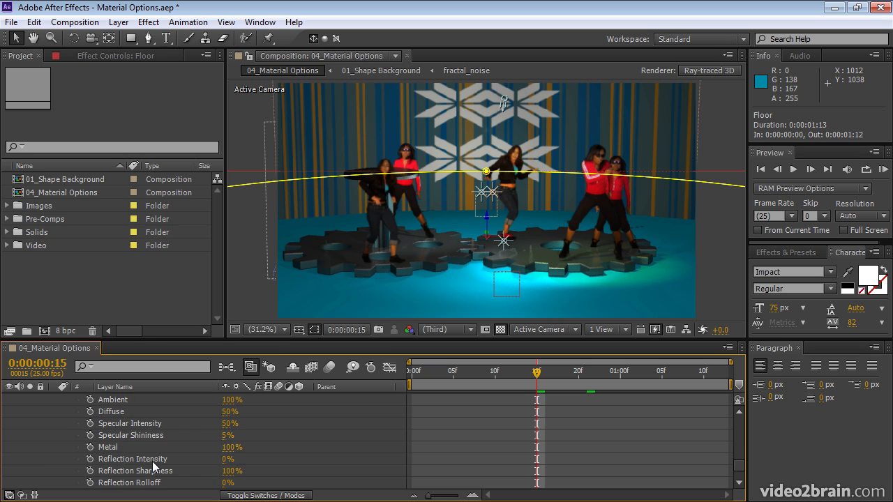
mouse_move(225, 464)
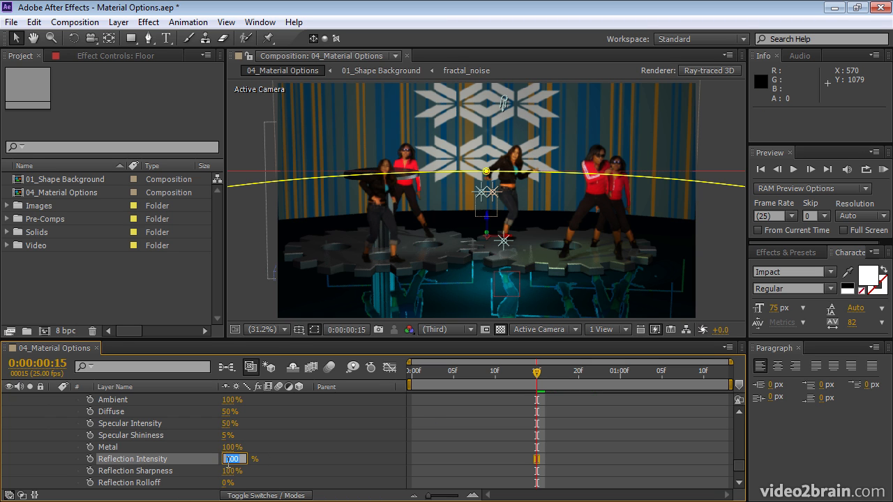
Set the floor's Reflection Intensity to 50% and Reflection Sharpness to 40%
text(50%)
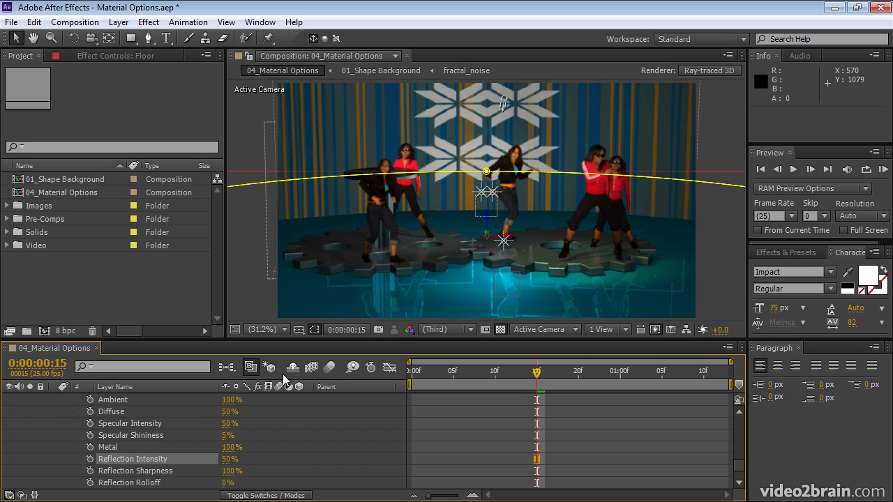
mouse_move(541, 308)
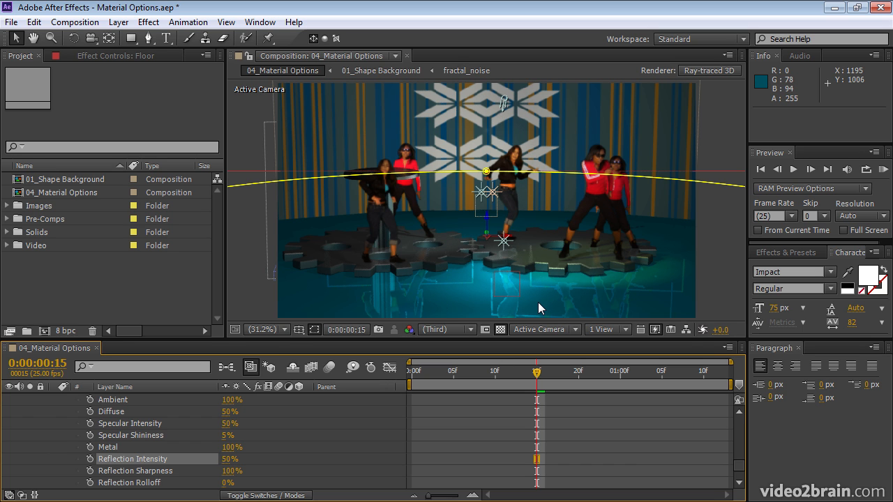
mouse_move(235, 481)
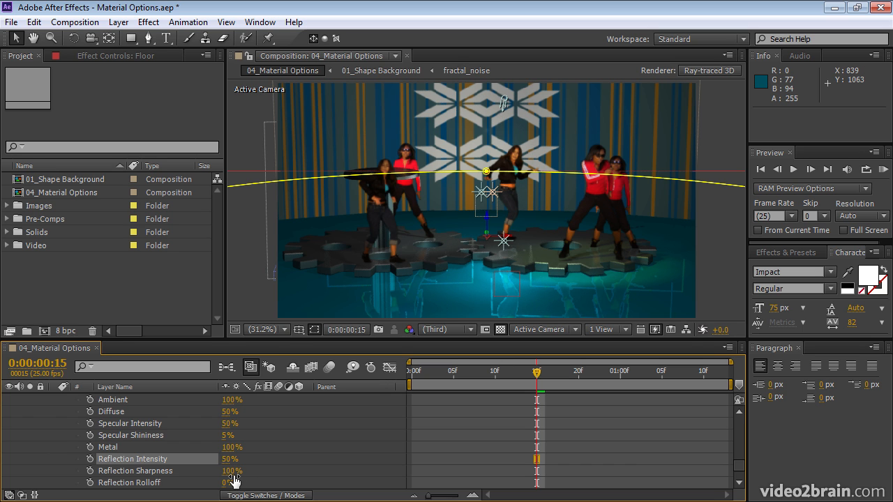
double_click(230, 471)
text(30)
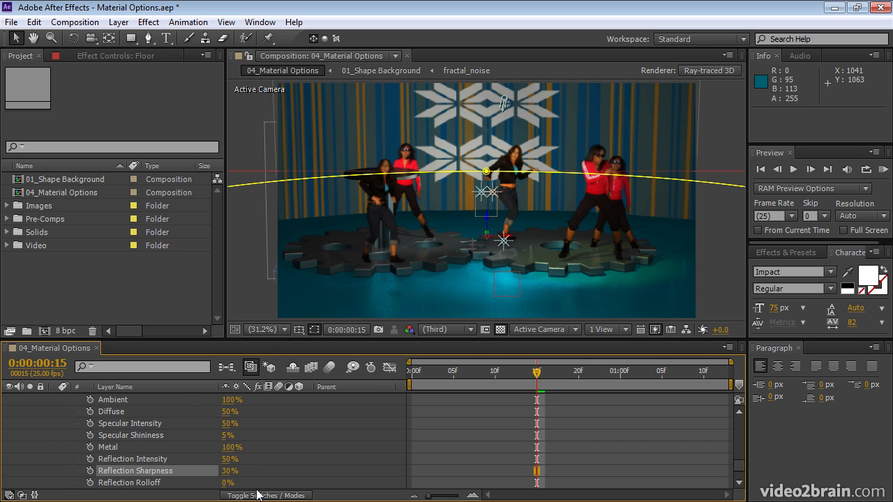
double_click(231, 470)
text(40)
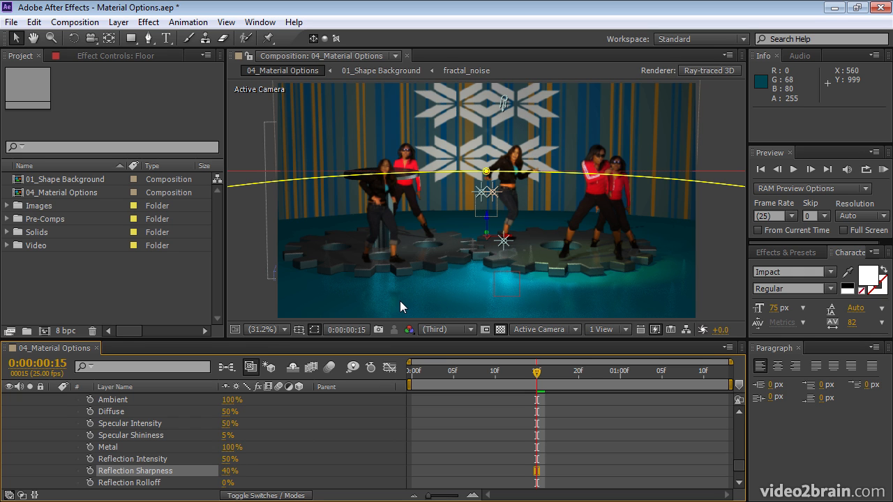
mouse_move(523, 312)
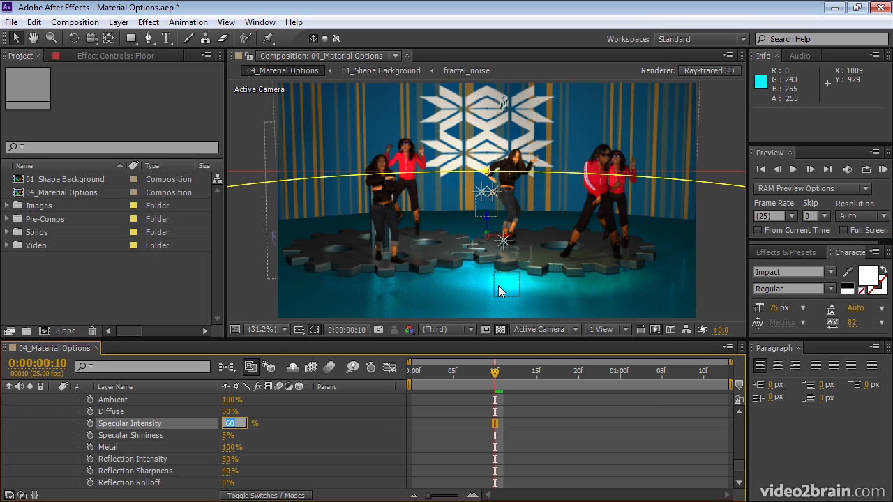
mouse_move(495, 300)
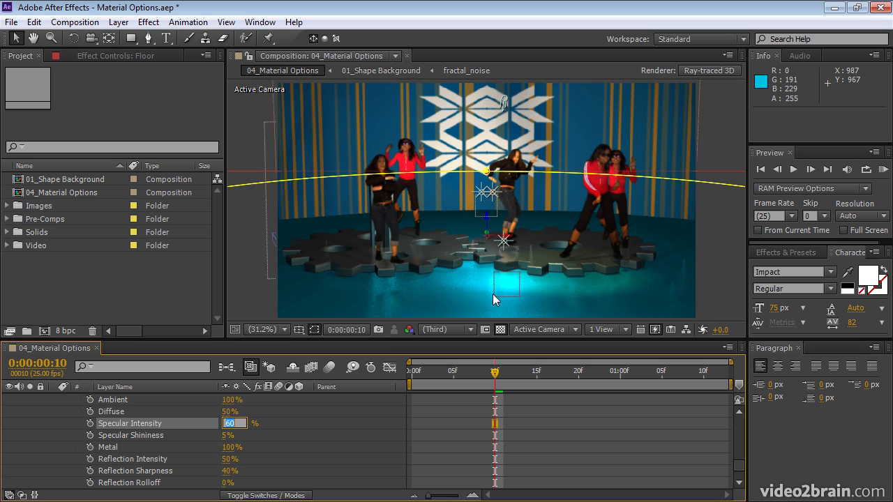
mouse_move(506, 290)
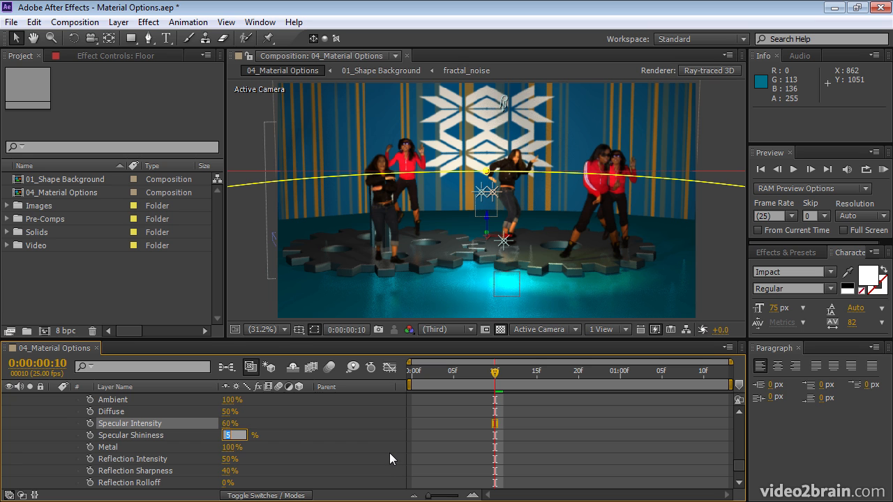
text(15)
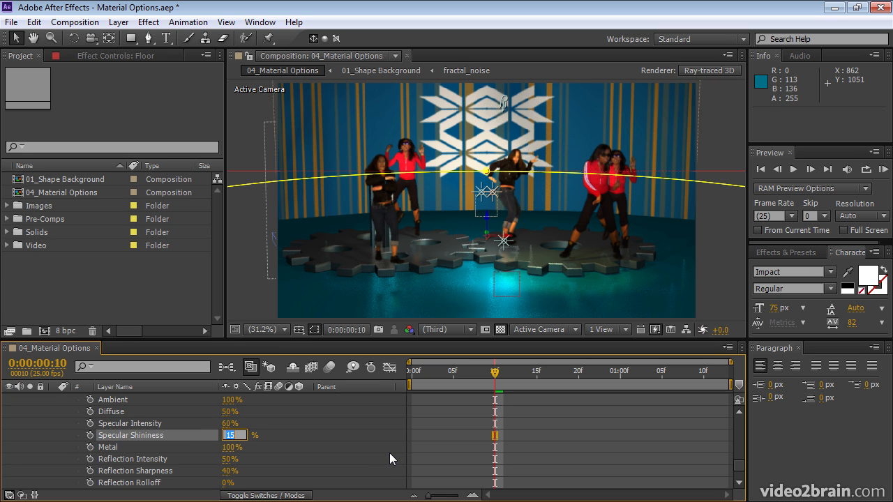
mouse_move(356, 316)
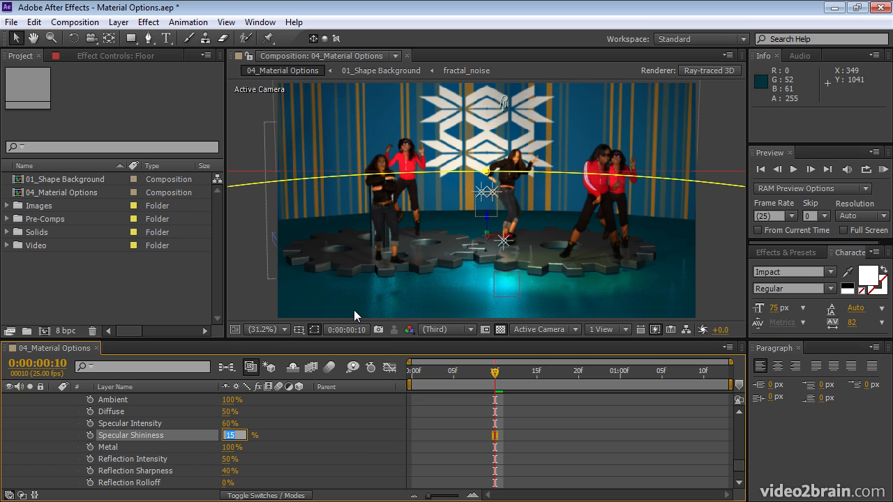
mouse_move(544, 289)
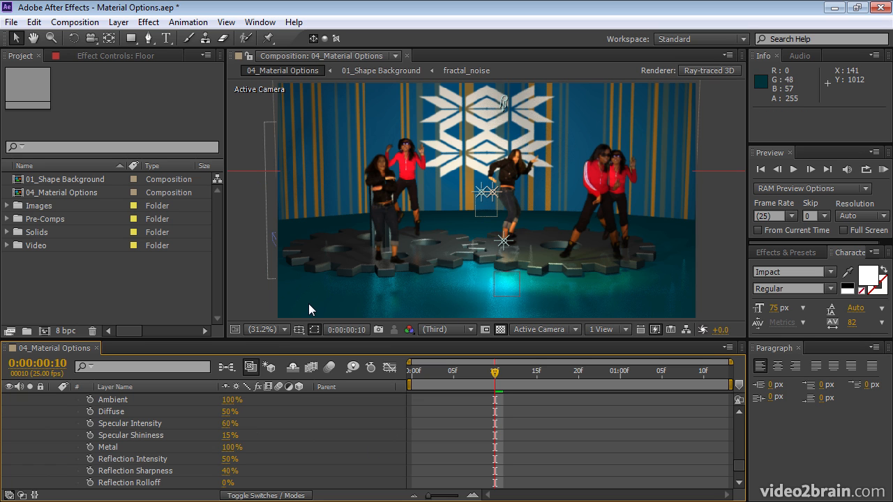
mouse_move(447, 329)
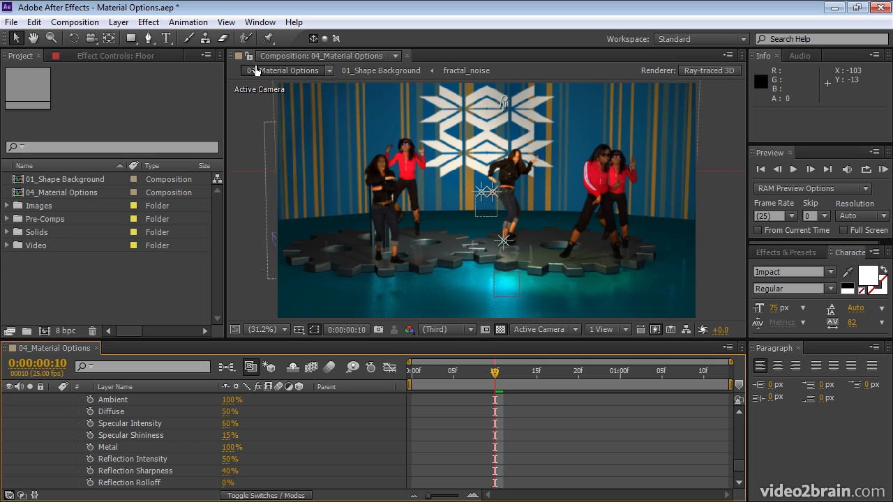
mouse_move(260, 169)
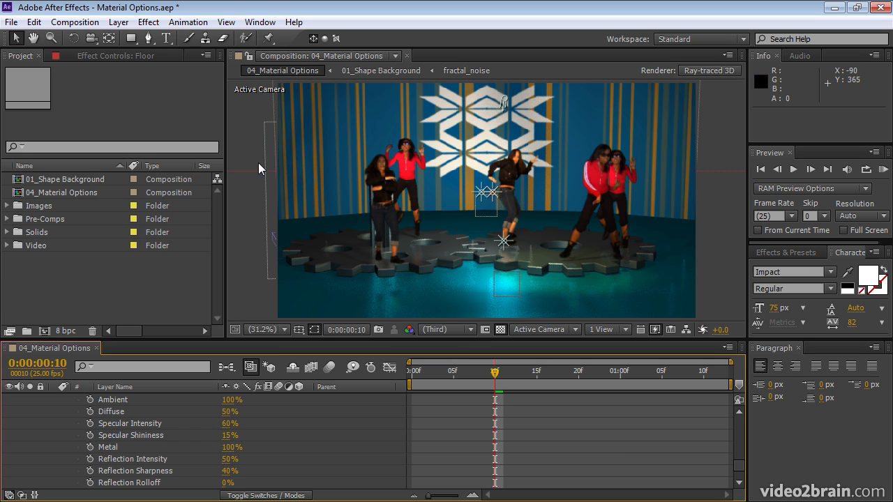
mouse_move(428, 151)
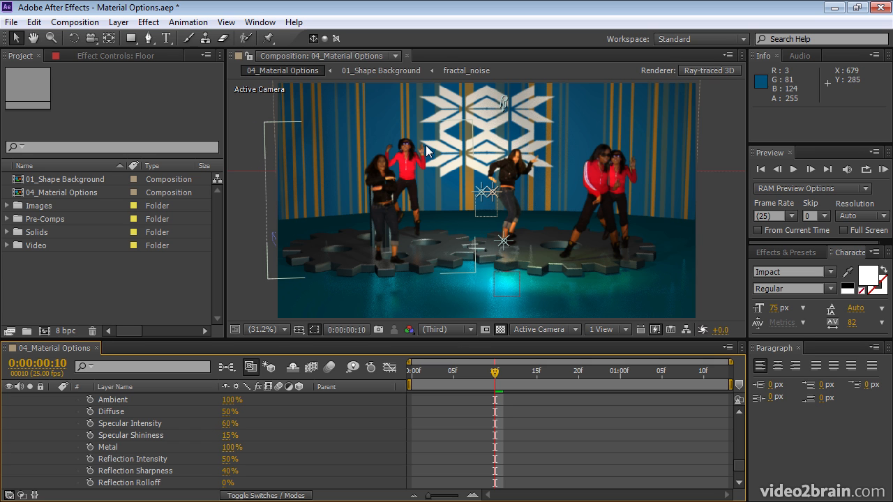
mouse_move(511, 300)
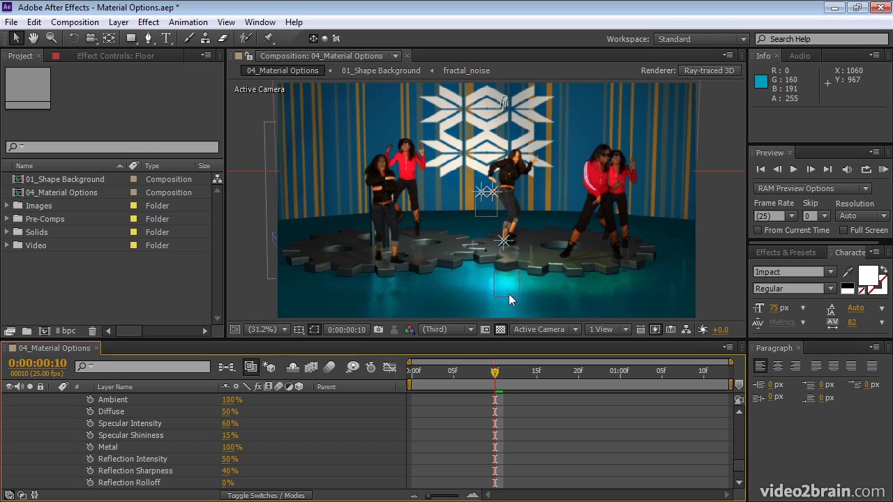
mouse_move(537, 297)
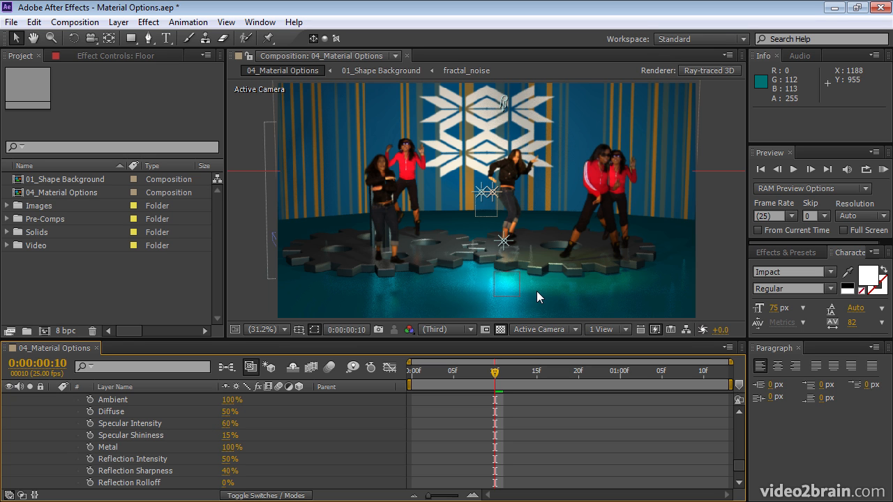
mouse_move(499, 286)
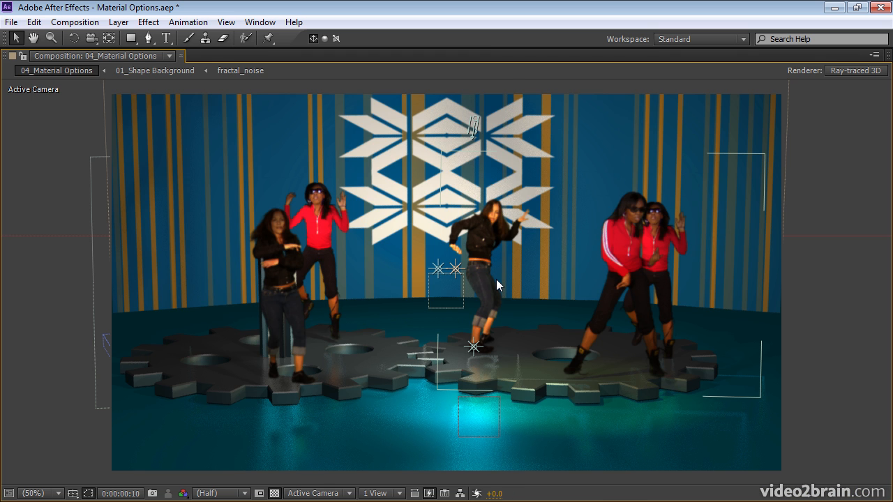
mouse_move(221, 493)
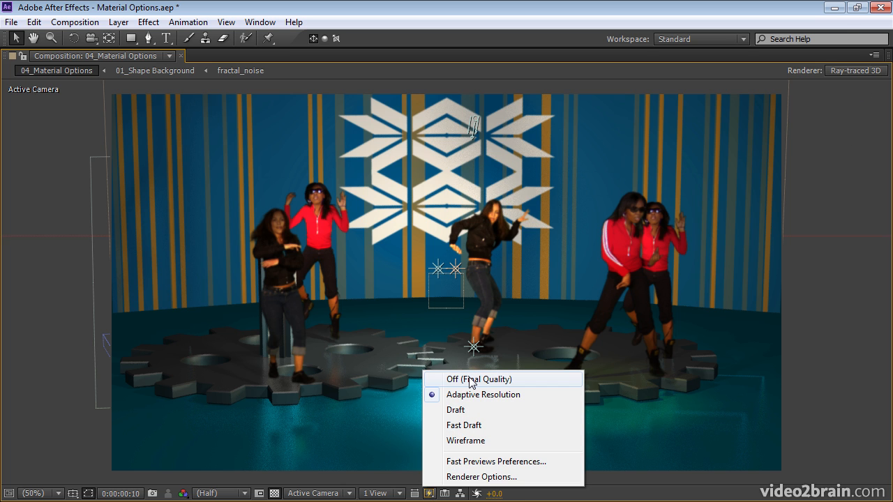
Set Fast Previews to Off (Final Quality) to render the floor reflections fully
click(477, 379)
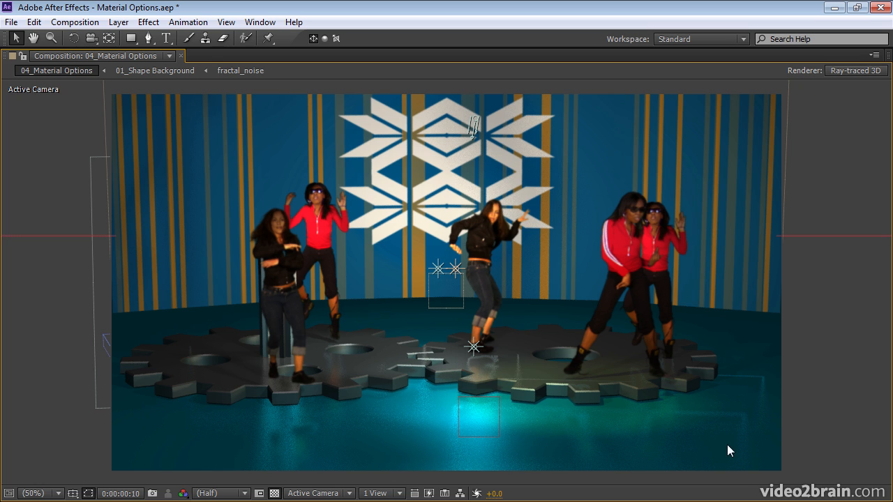
mouse_move(835, 428)
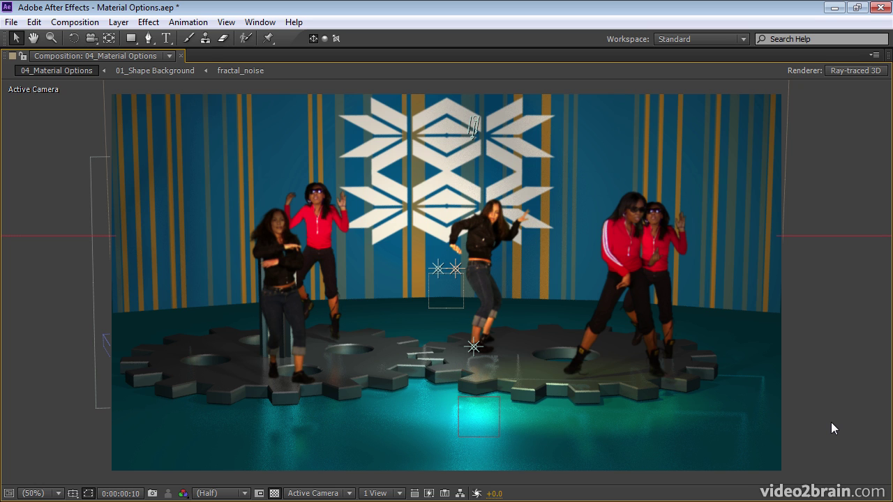
mouse_move(694, 429)
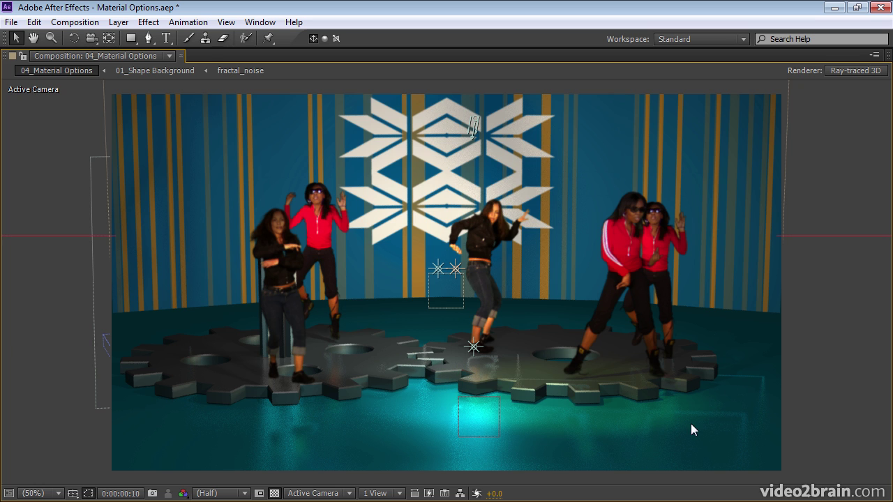
mouse_move(284, 425)
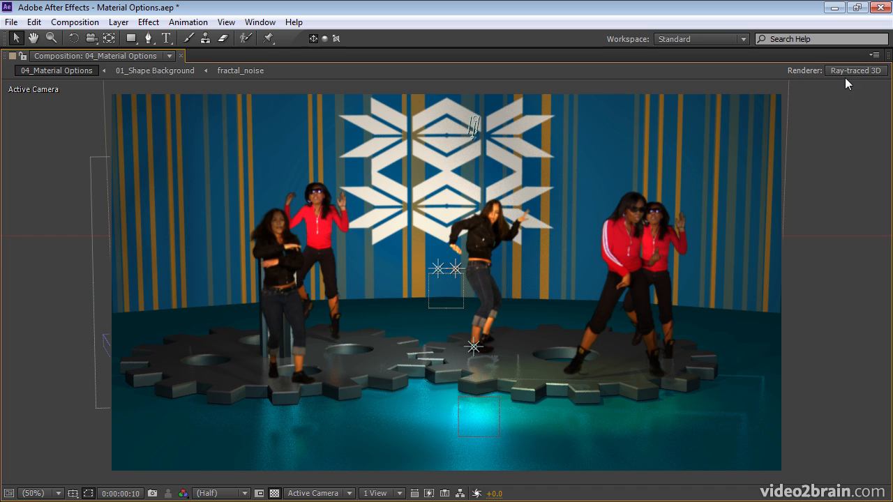
mouse_move(856, 69)
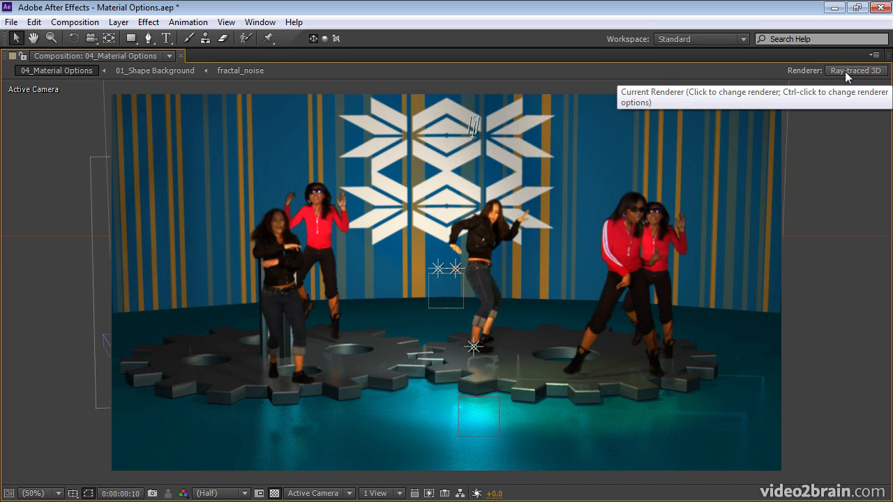
Set ray-traced 3D options to quality 8 with Cubic anti-aliasing
click(856, 71)
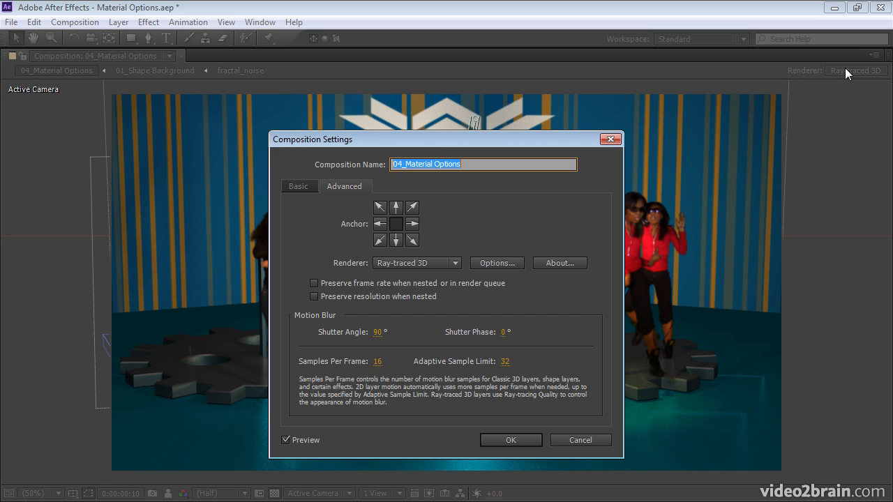
click(496, 263)
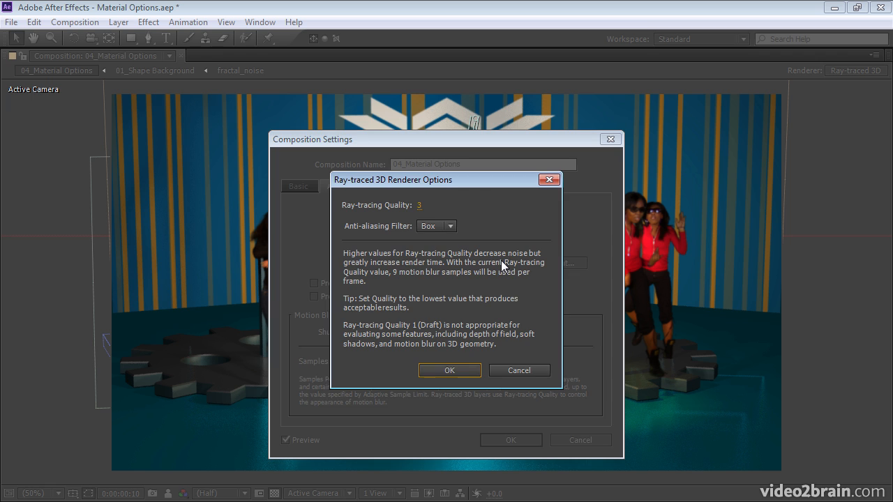
mouse_move(429, 212)
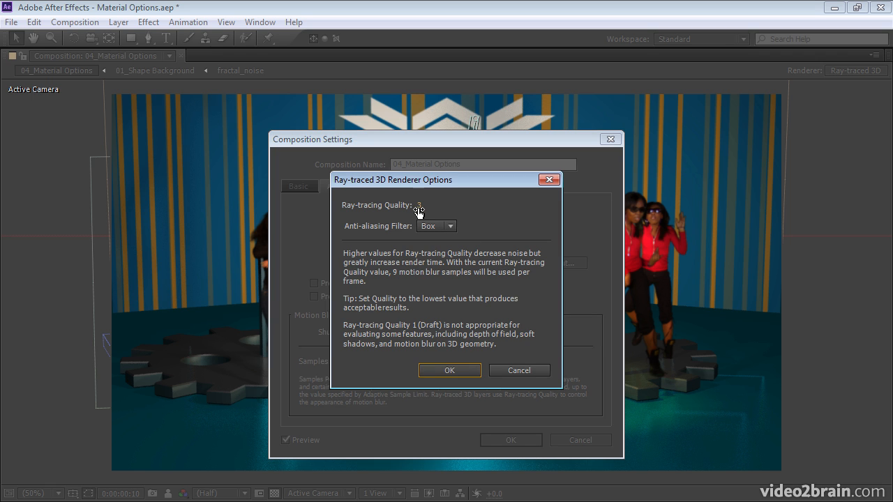
click(439, 204)
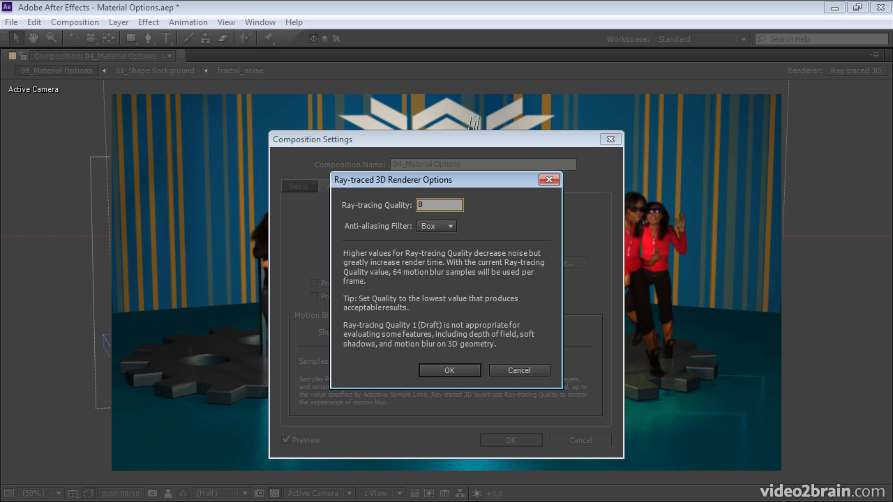
click(451, 225)
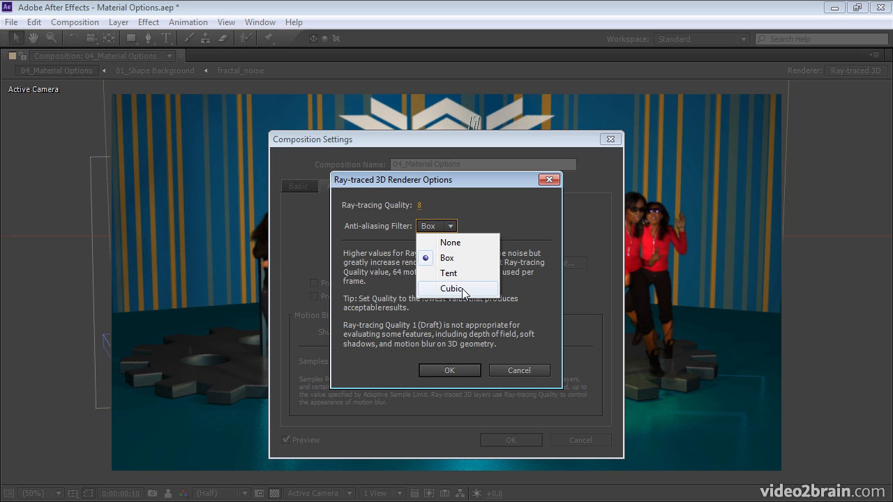
mouse_move(455, 296)
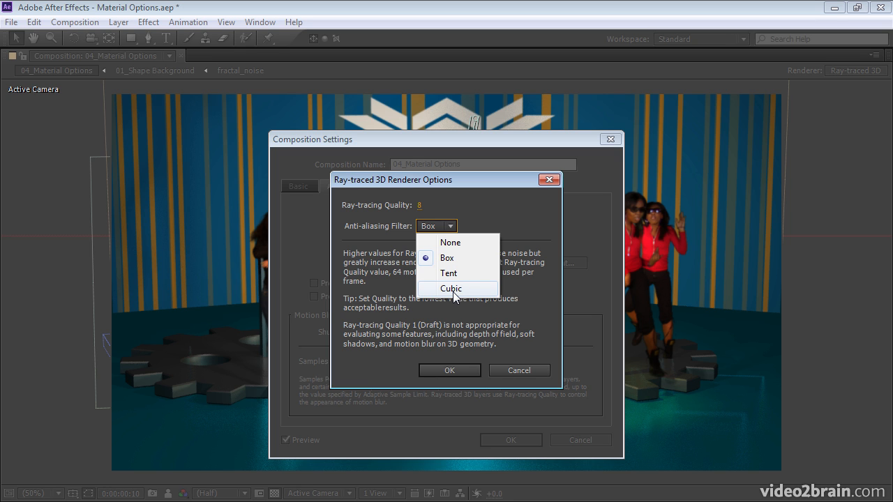
click(451, 288)
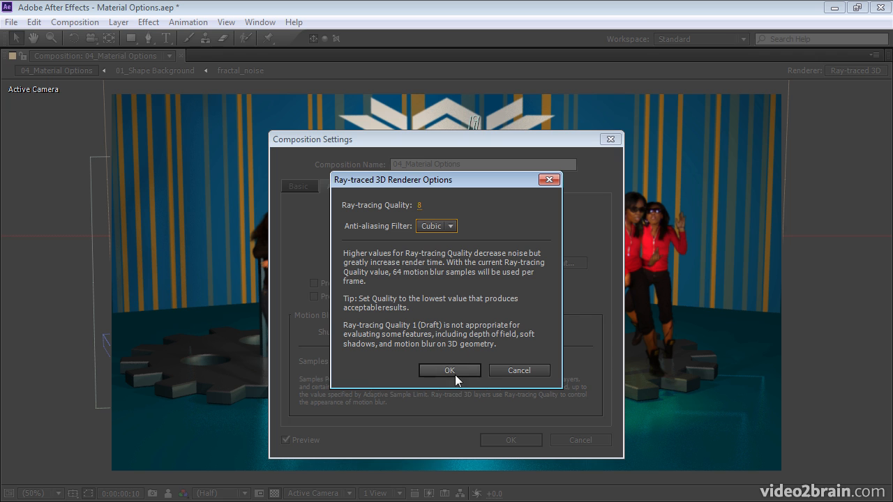
click(449, 370)
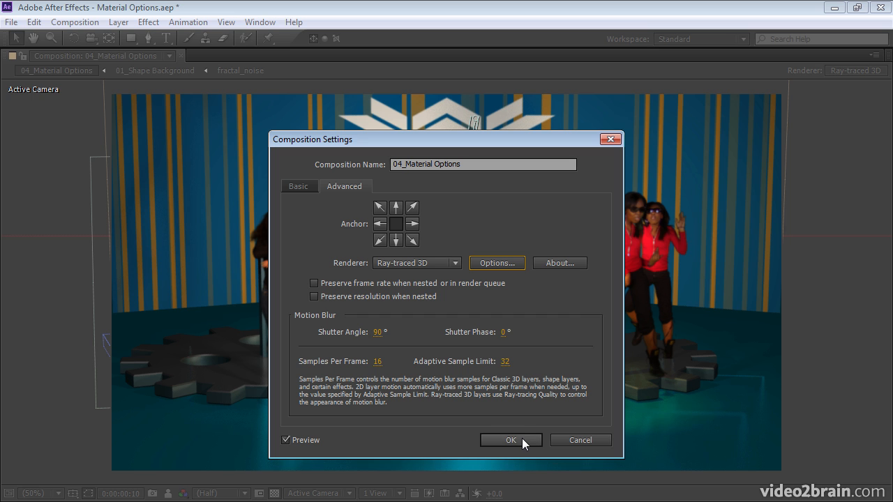
Apply the composition settings and RAM-preview the ray-traced dance scene
click(510, 440)
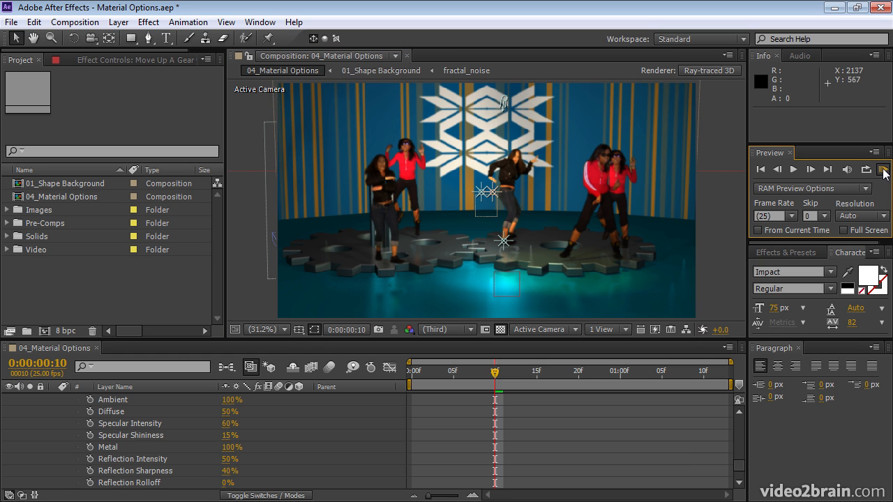
click(883, 170)
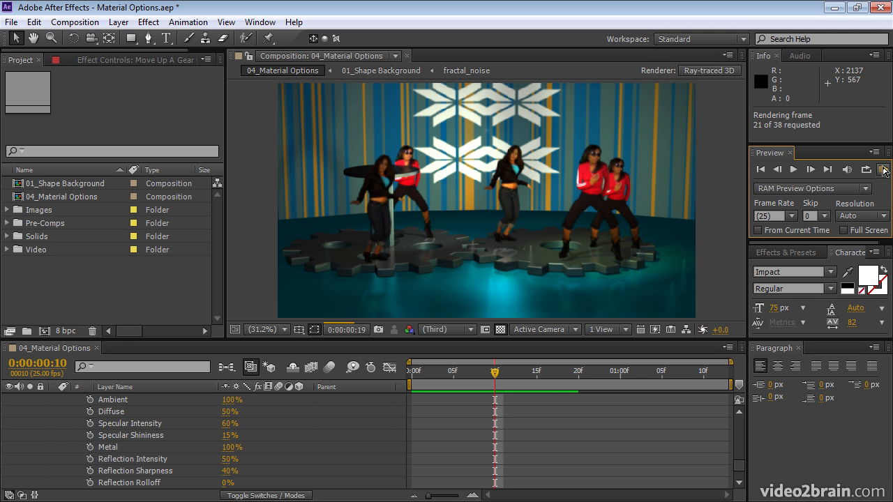
click(884, 169)
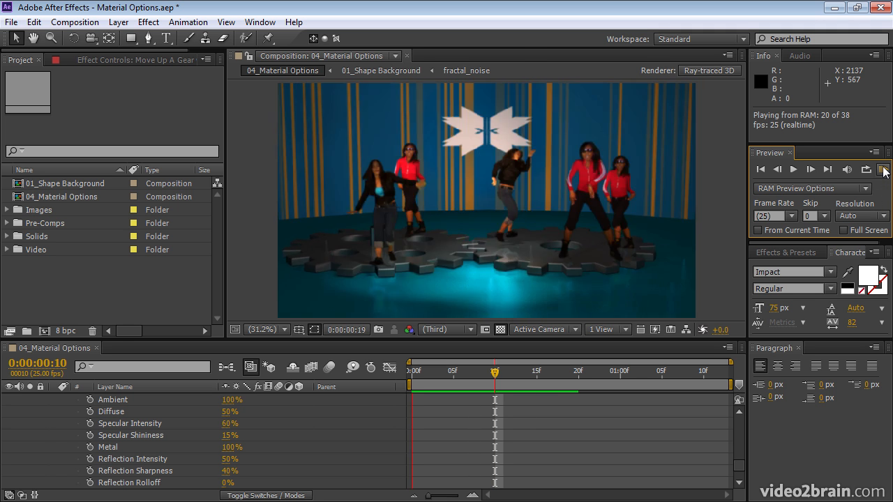